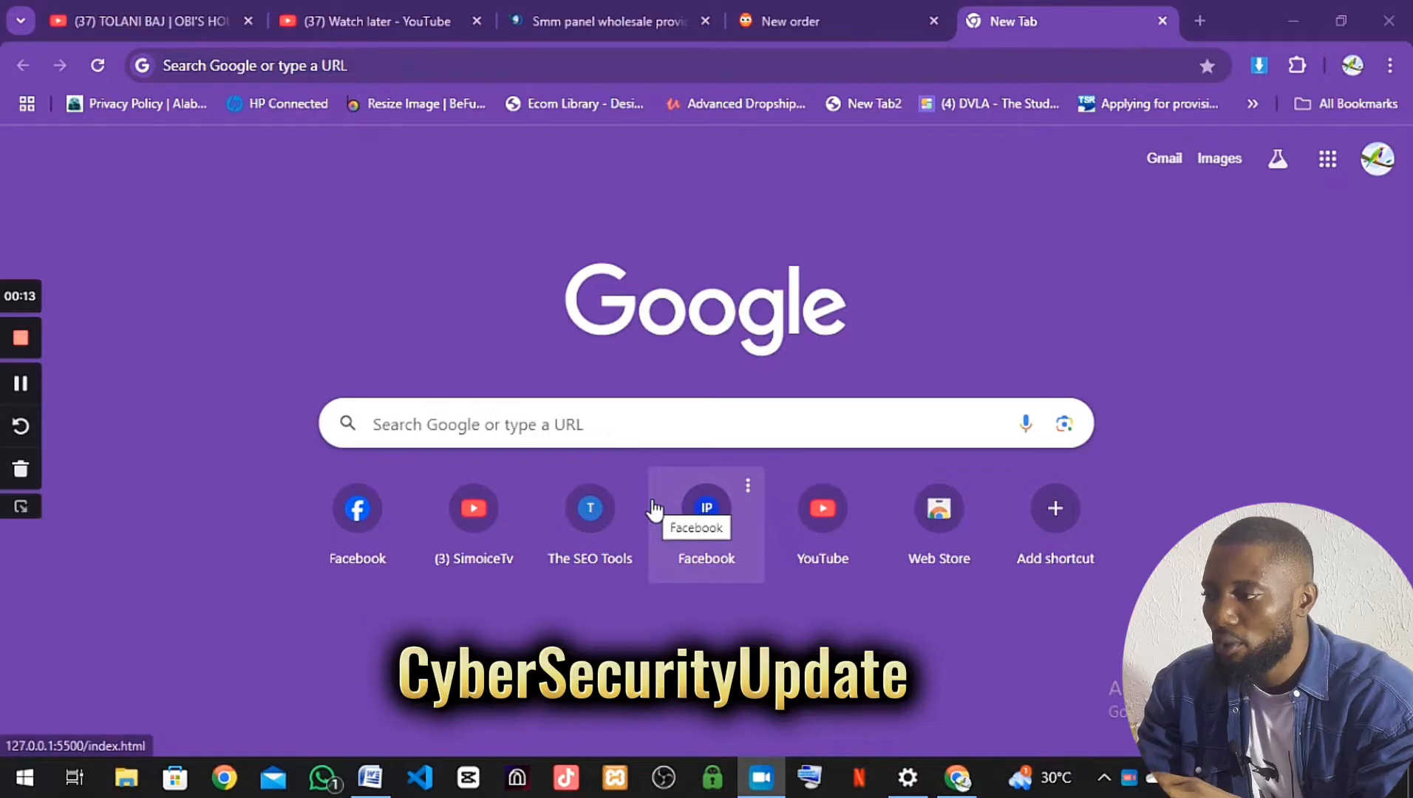
Search for ManyCam from a new Chrome tab and load manycam.com.
click(410, 73)
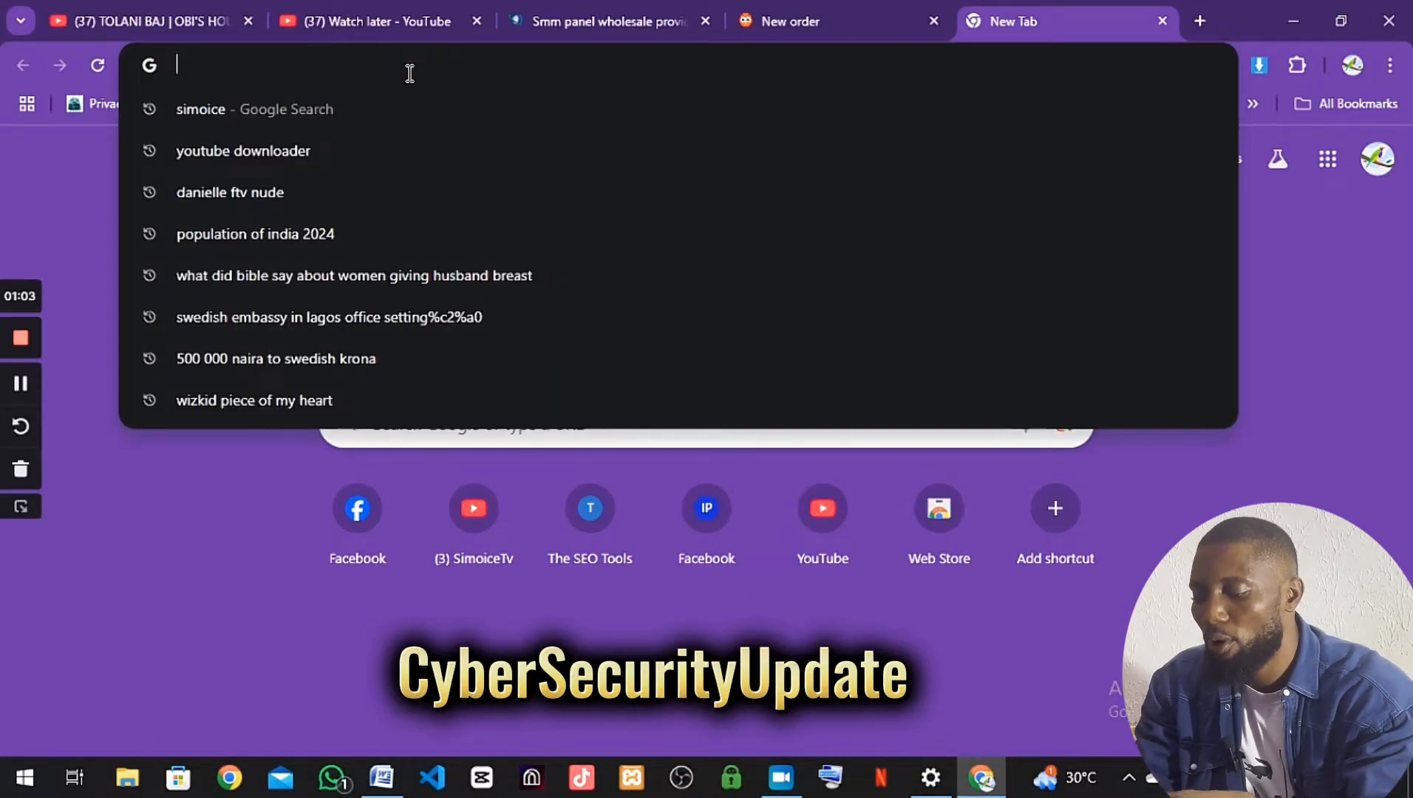
text(monry)
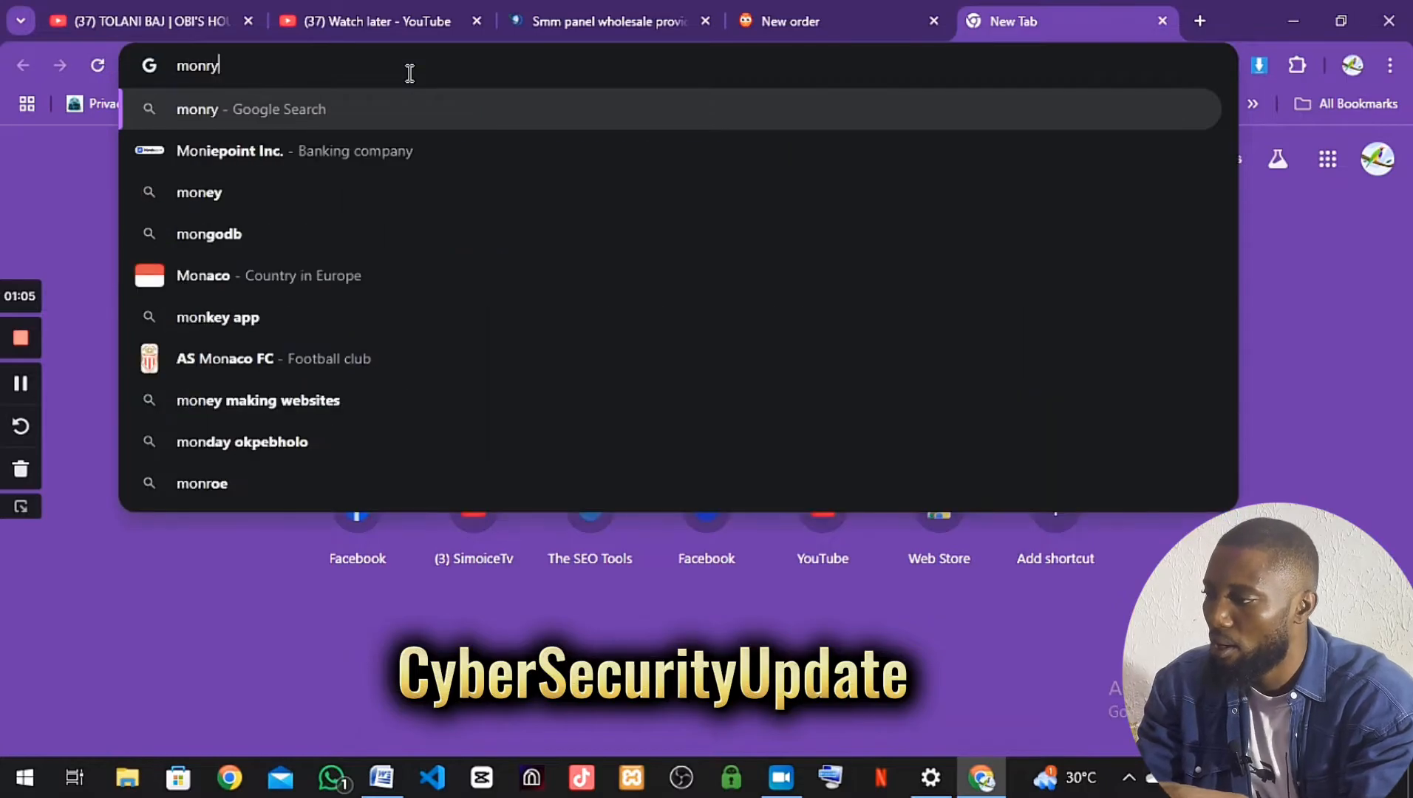
text(c)
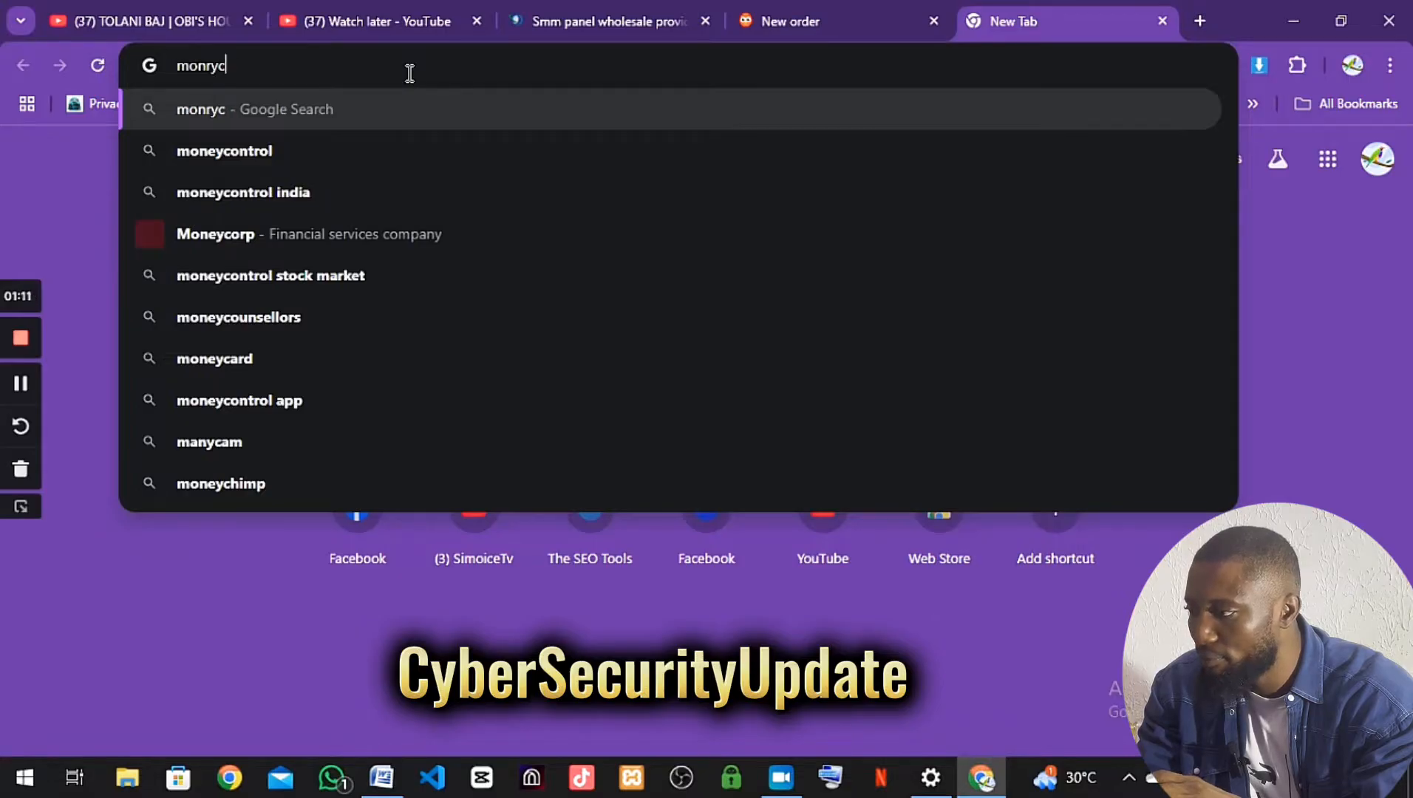
key(Backspace)
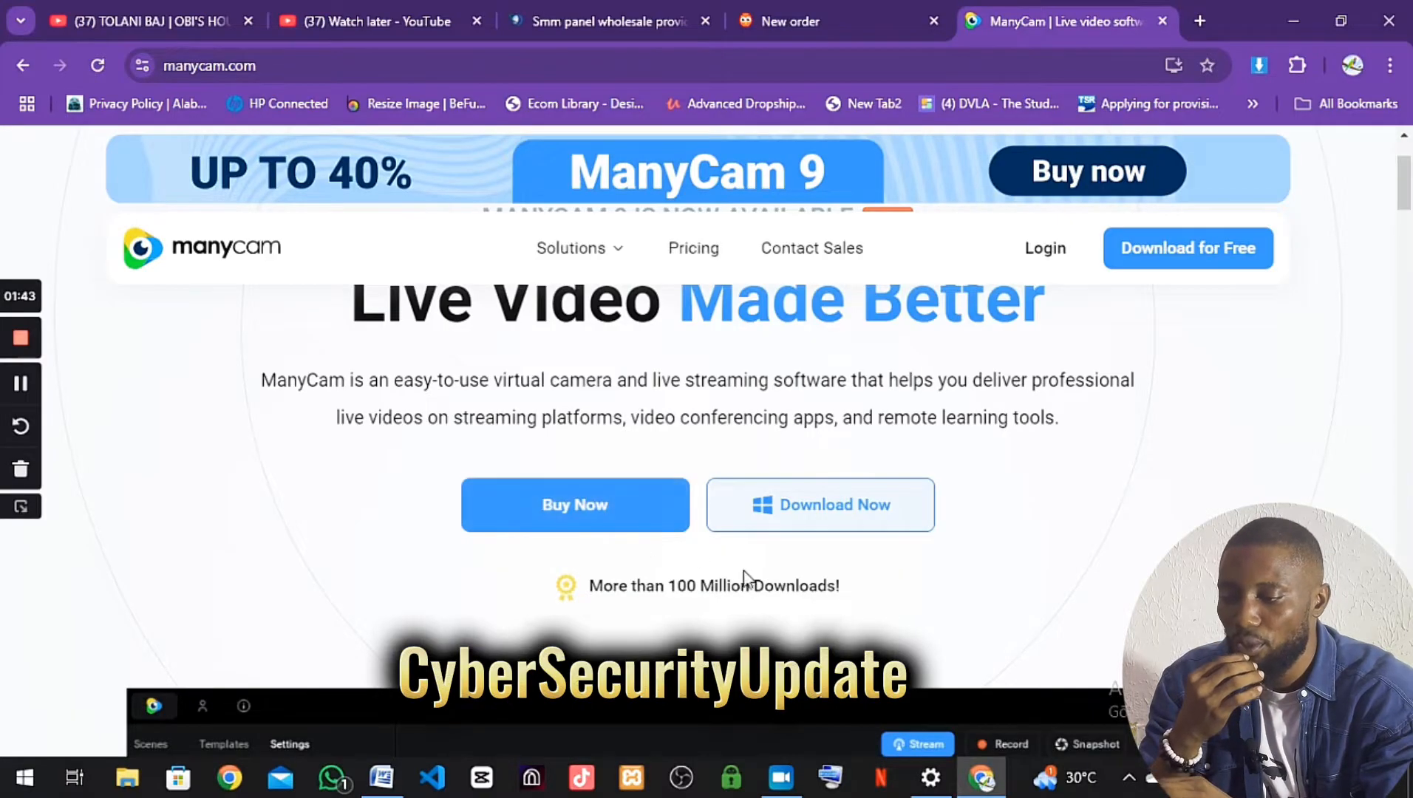
mouse_move(816, 519)
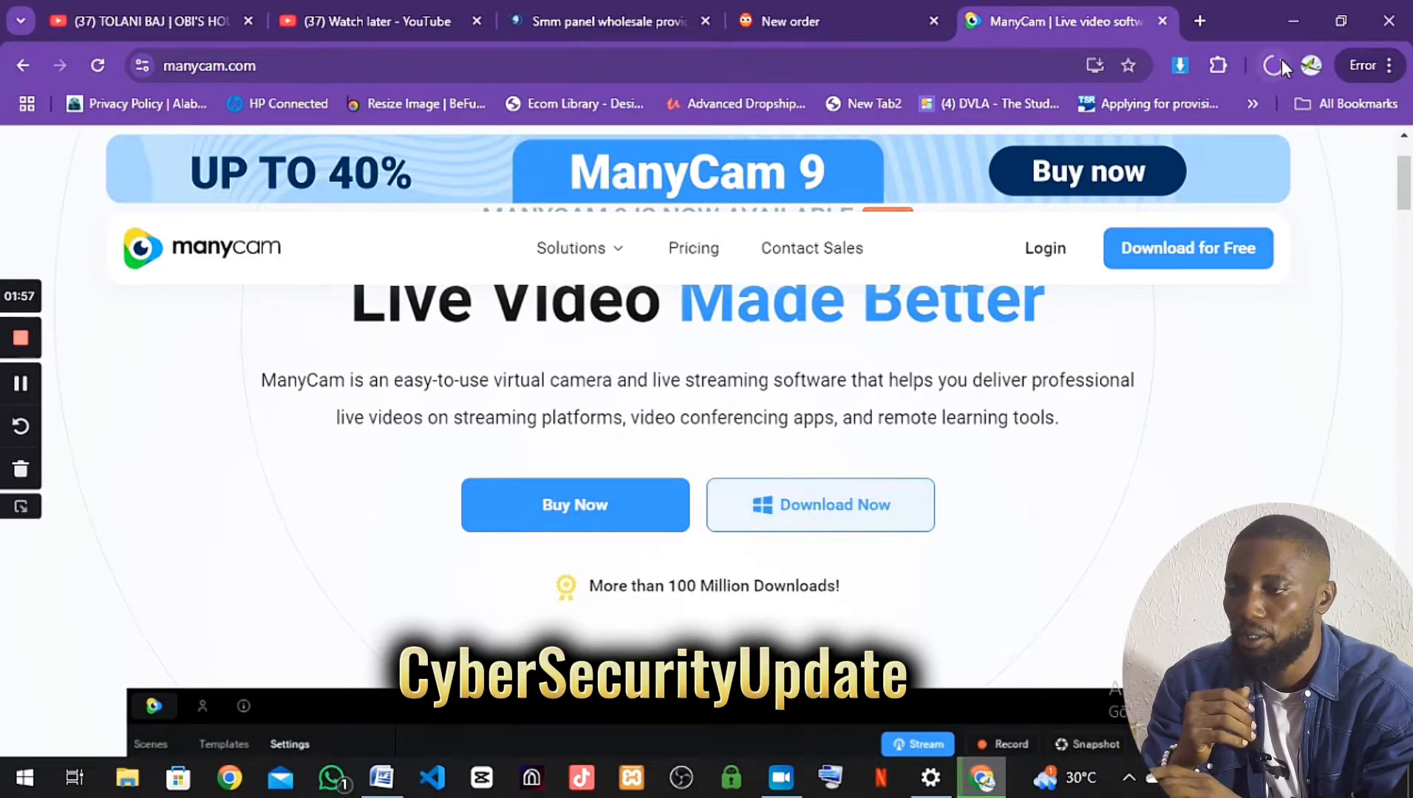
Check the ManyCamSetup.exe download progress and open a fresh browser tab.
click(1179, 65)
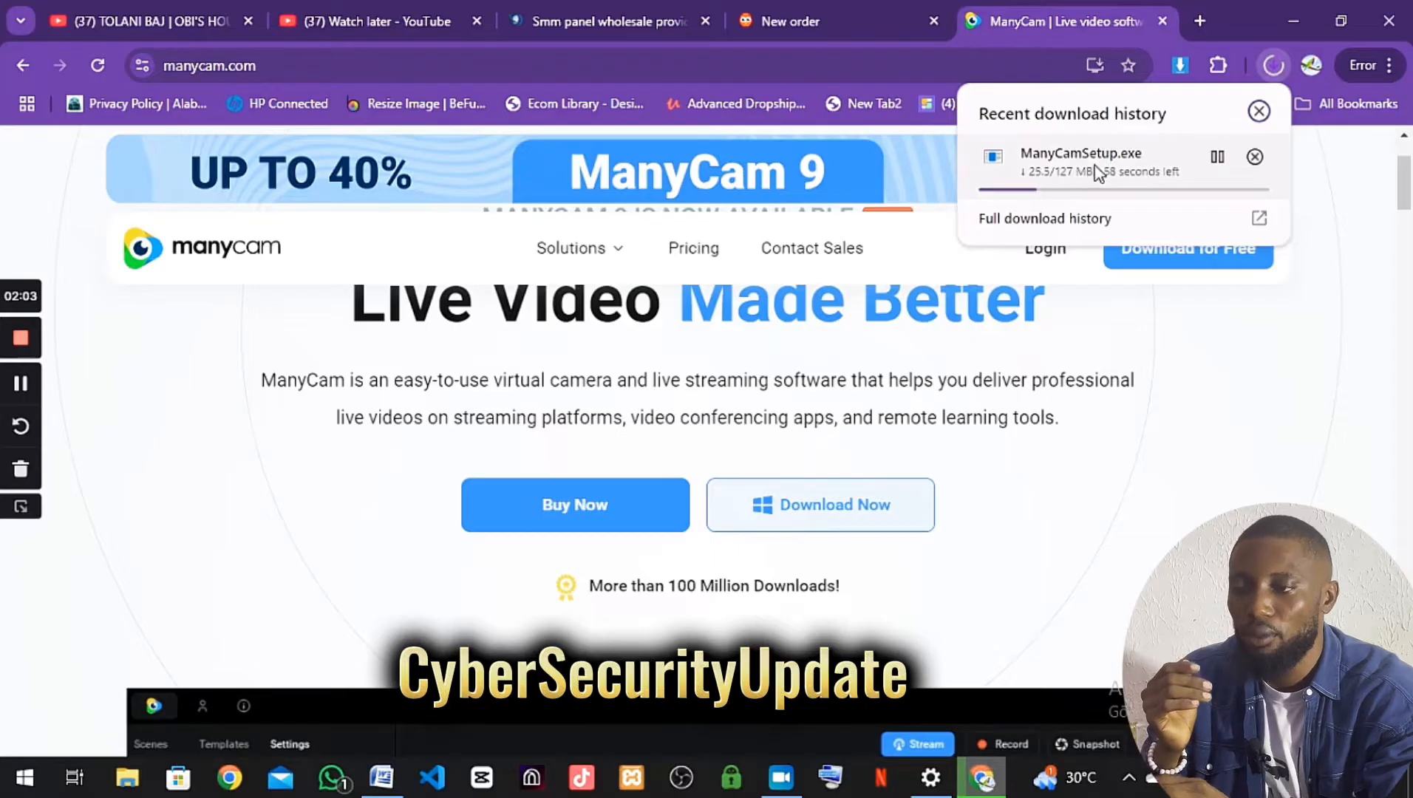
click(1199, 20)
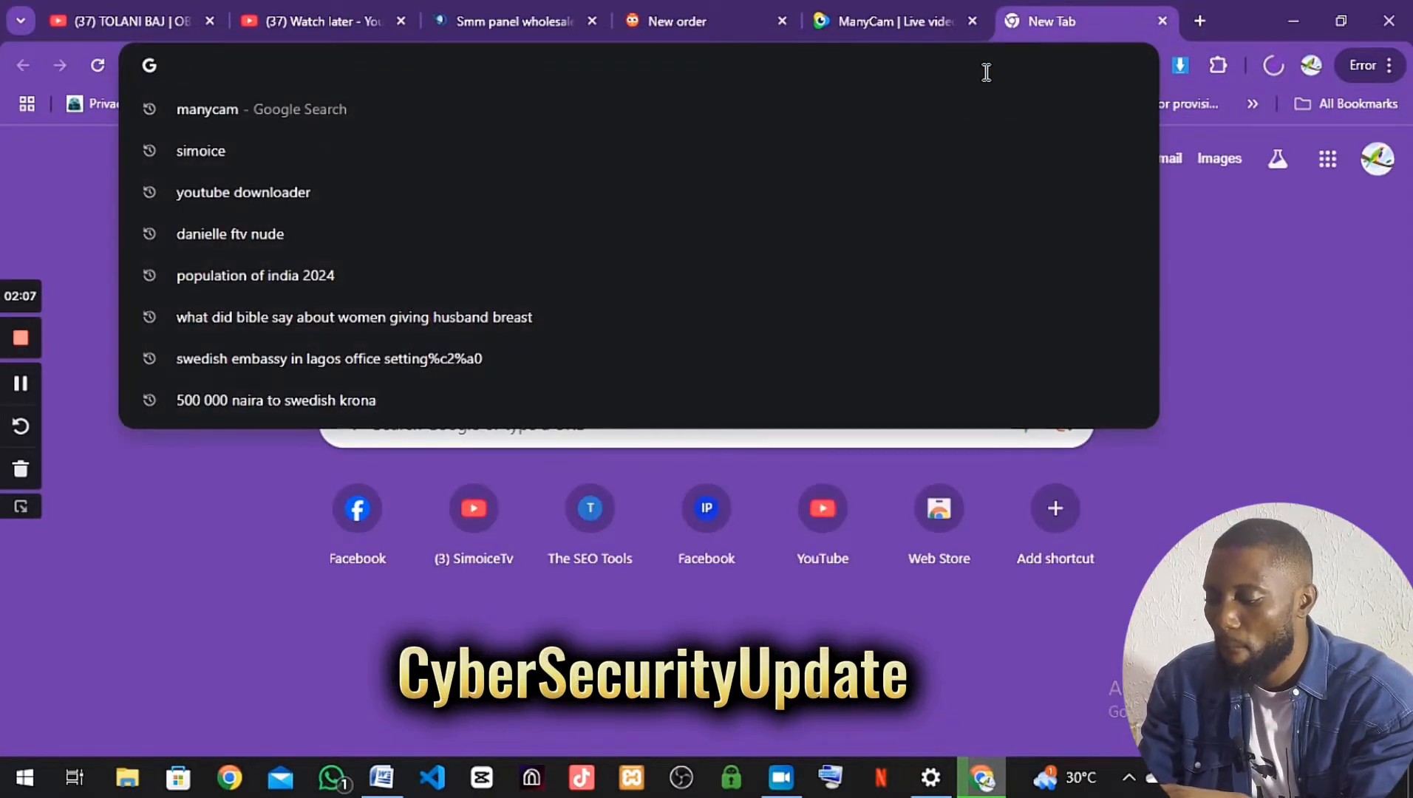
Go to WhatsApp Web, then change the address to the main whatsapp.com site.
text(web.)
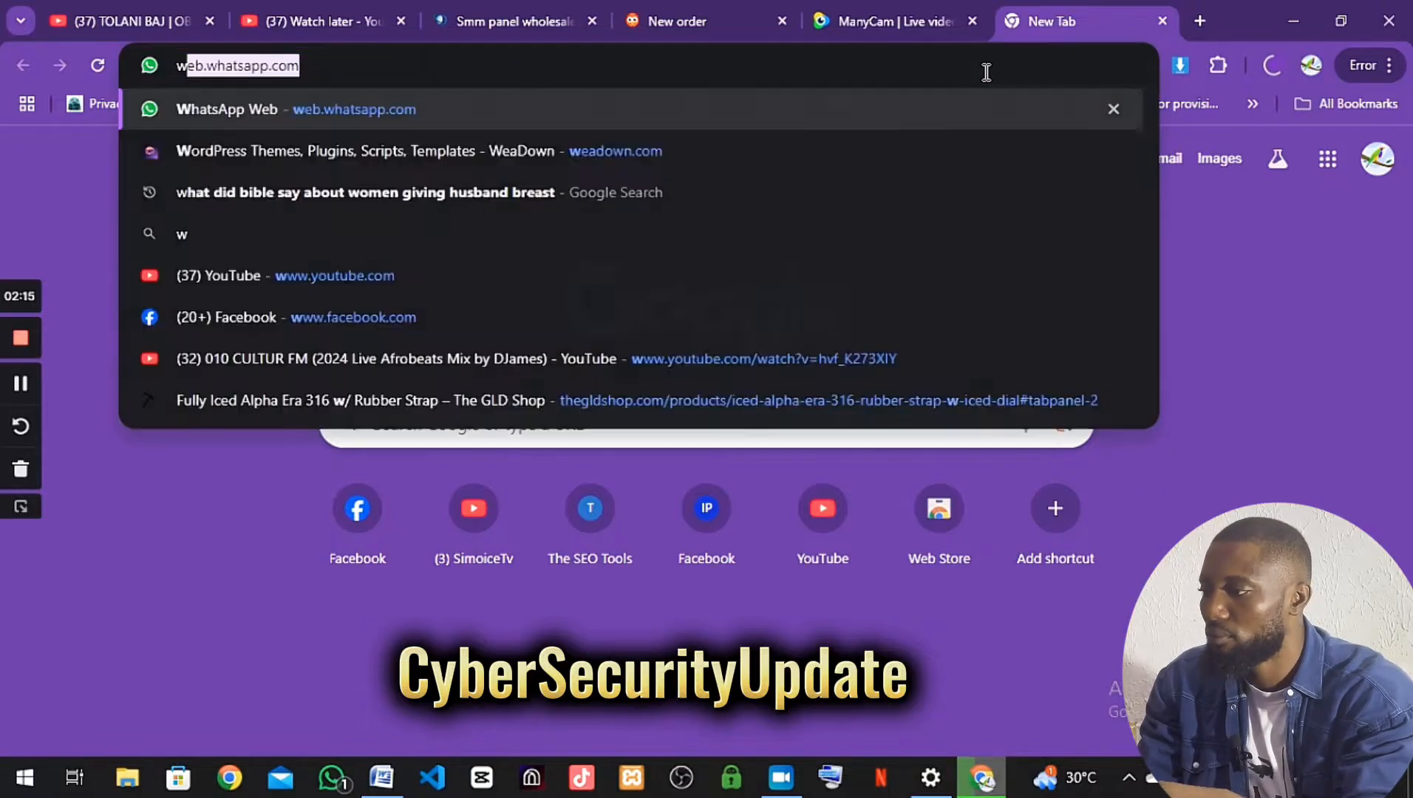
text(what)
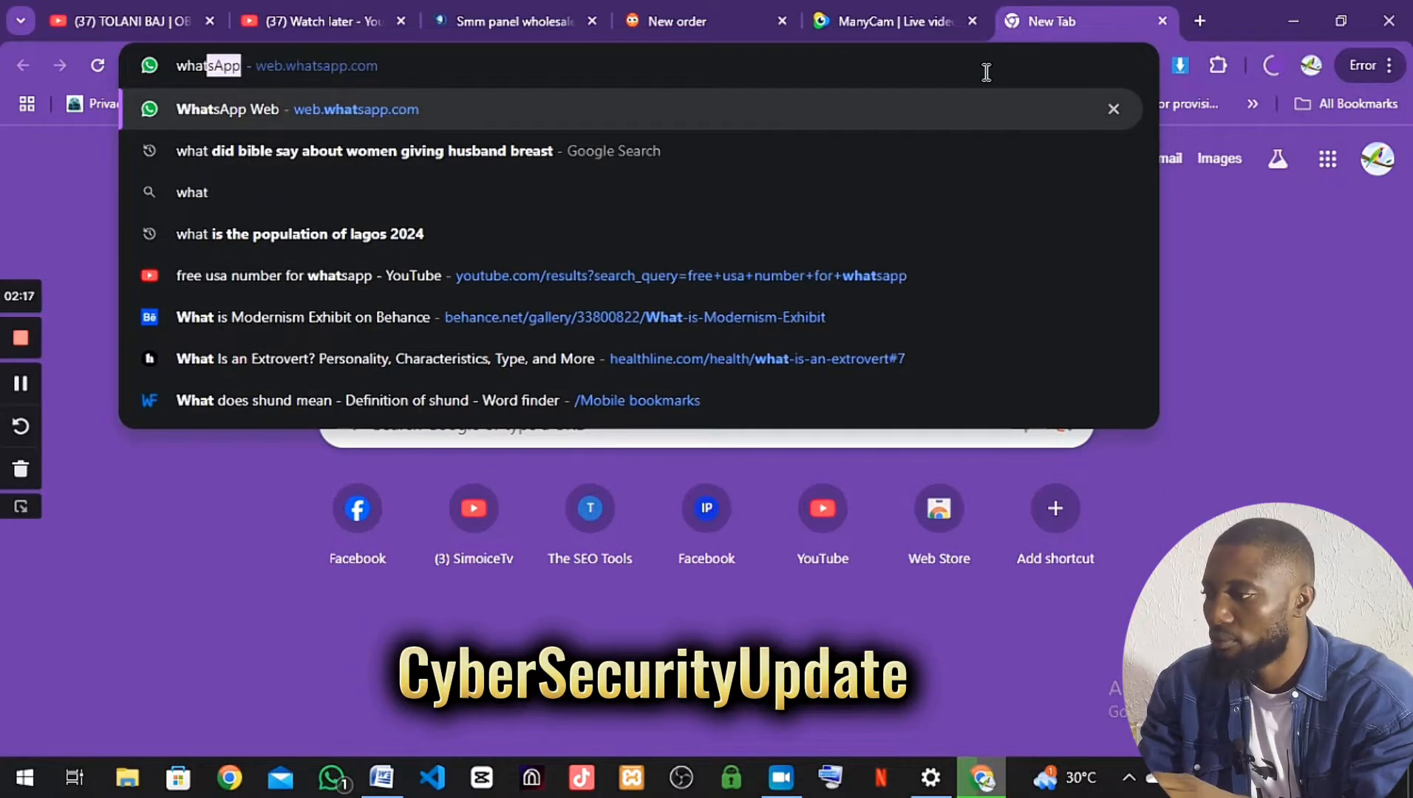
click(227, 110)
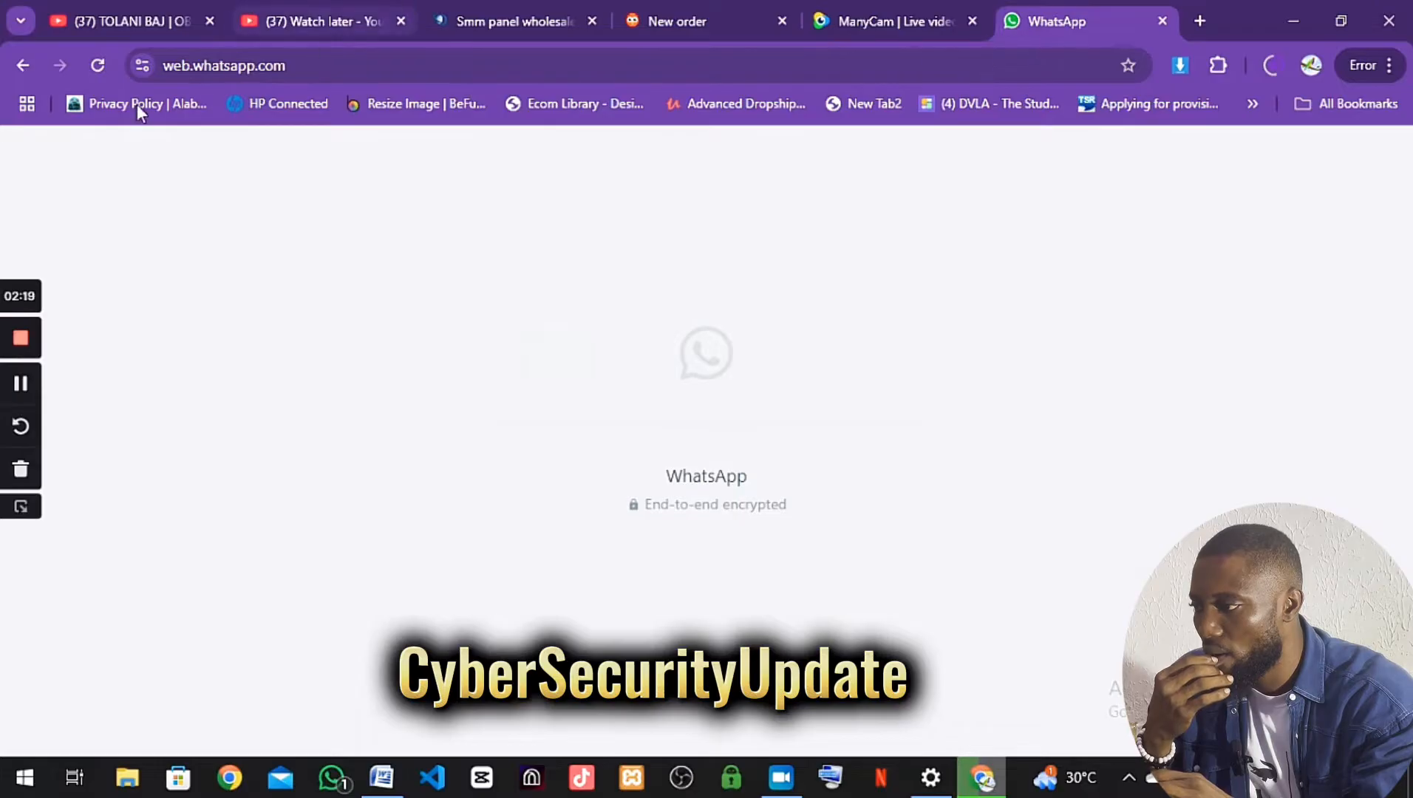
click(200, 65)
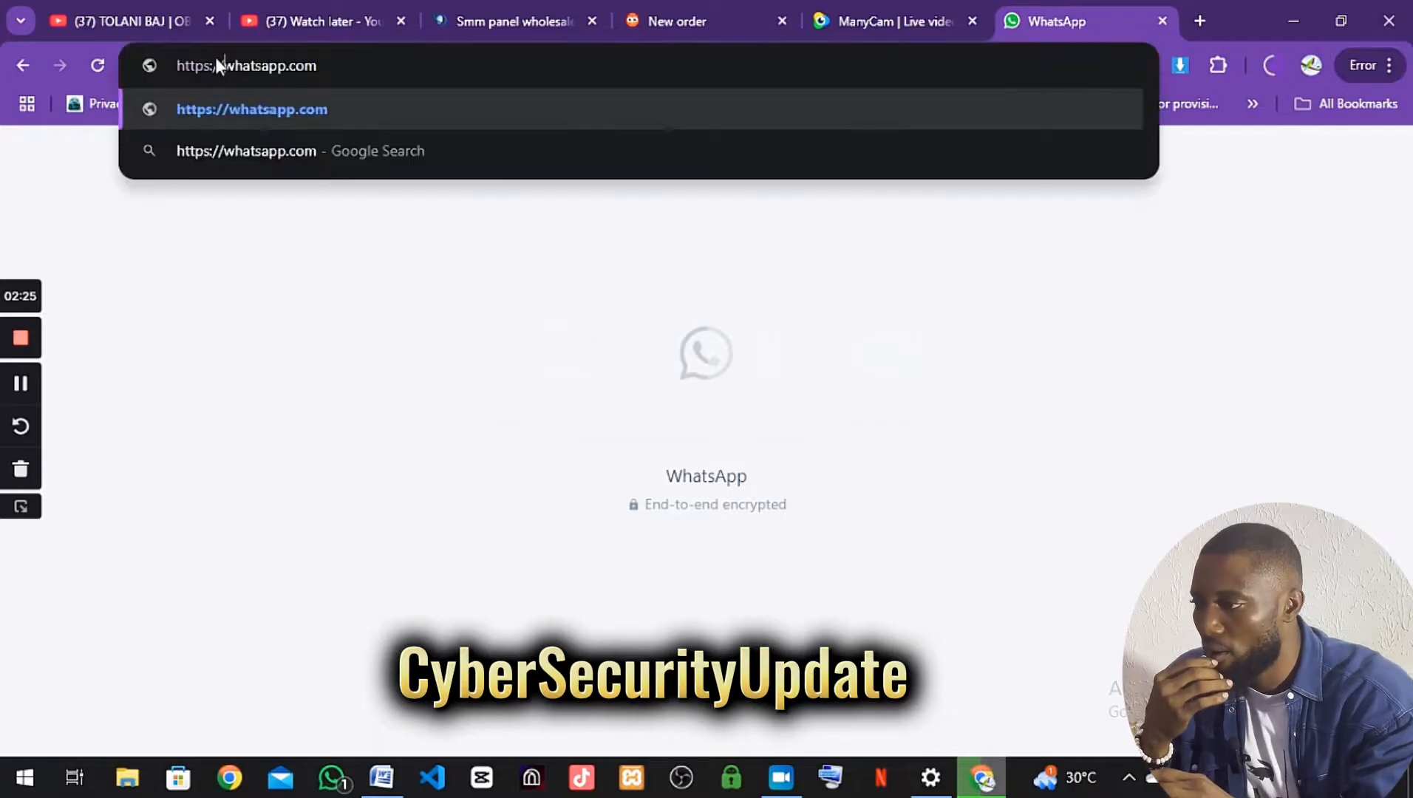
click(372, 66)
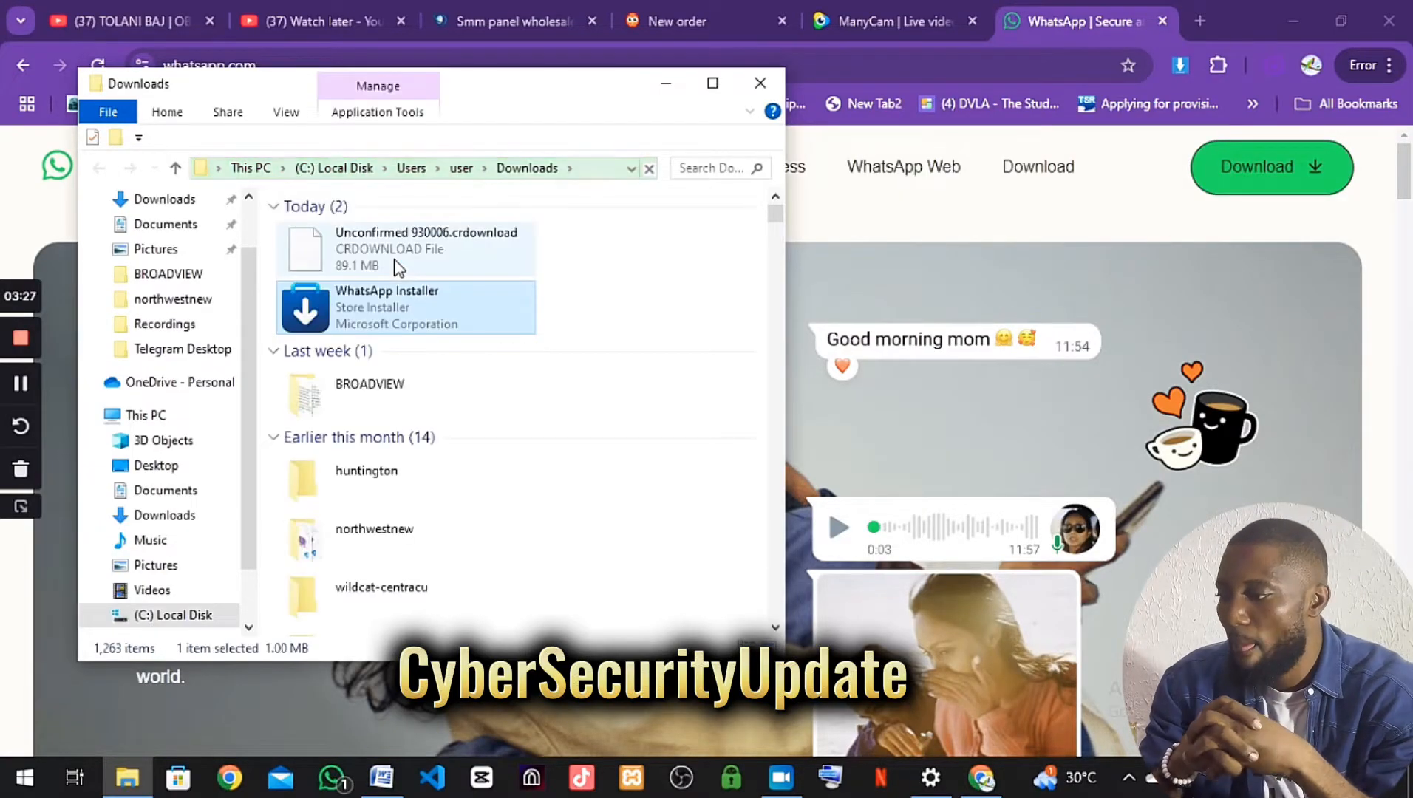
mouse_move(398, 266)
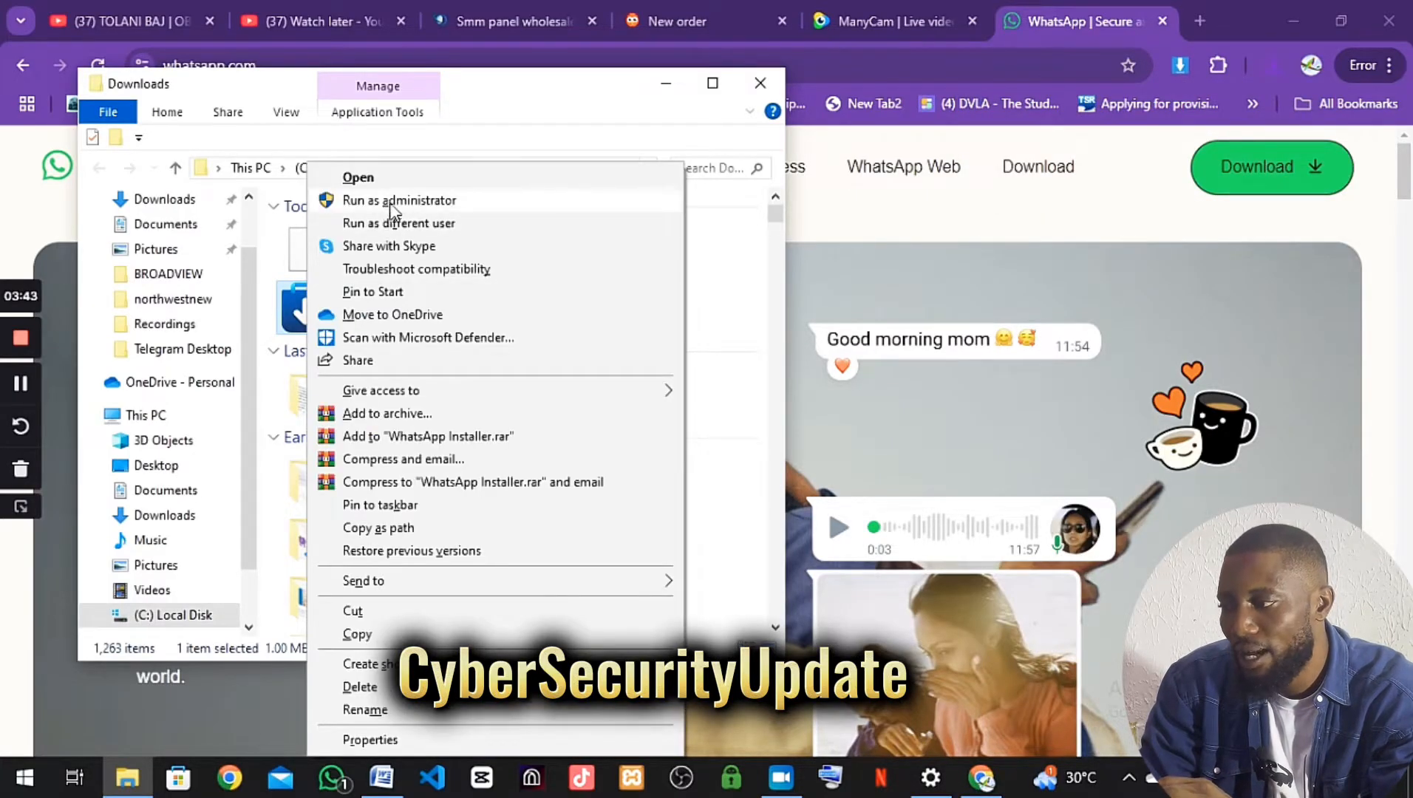
mouse_move(422, 214)
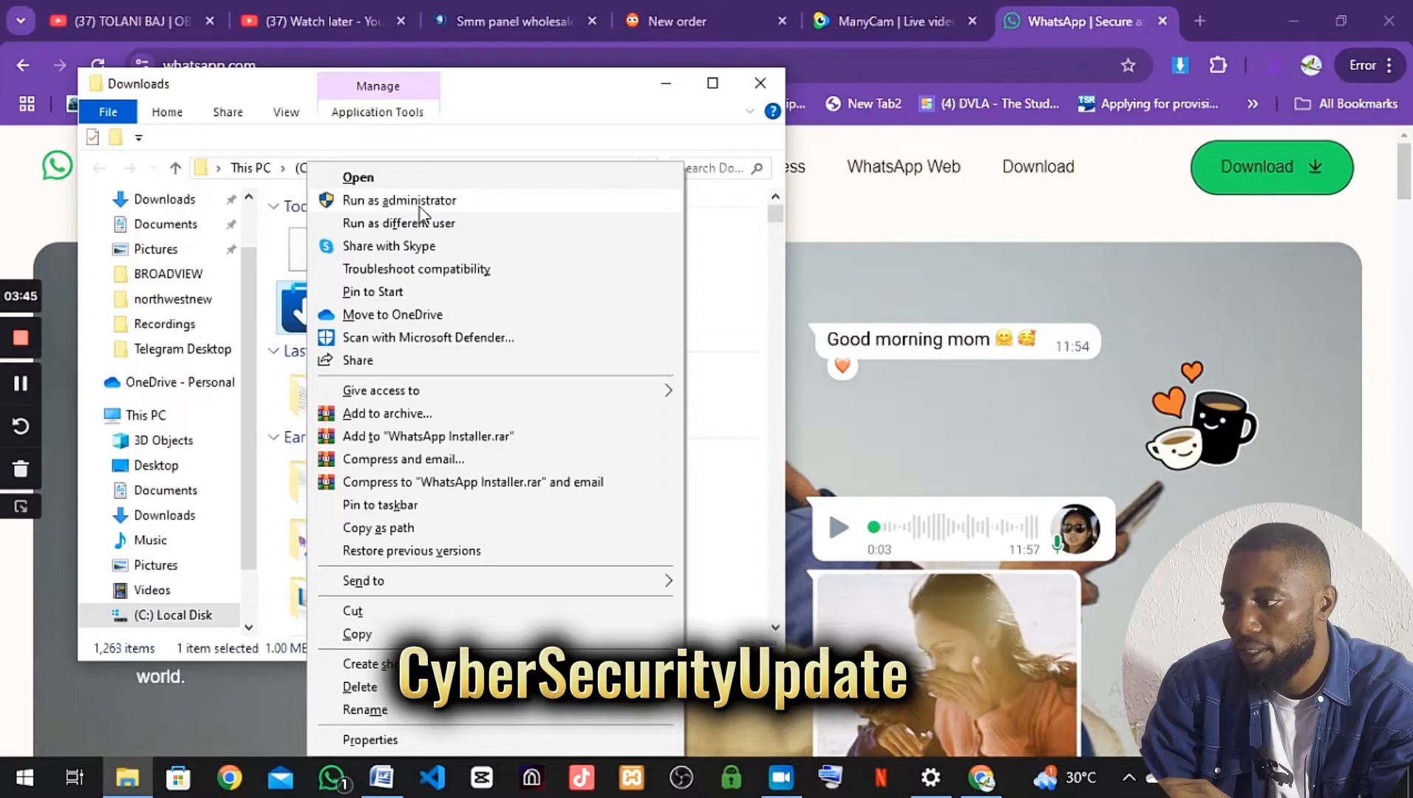
mouse_move(384, 211)
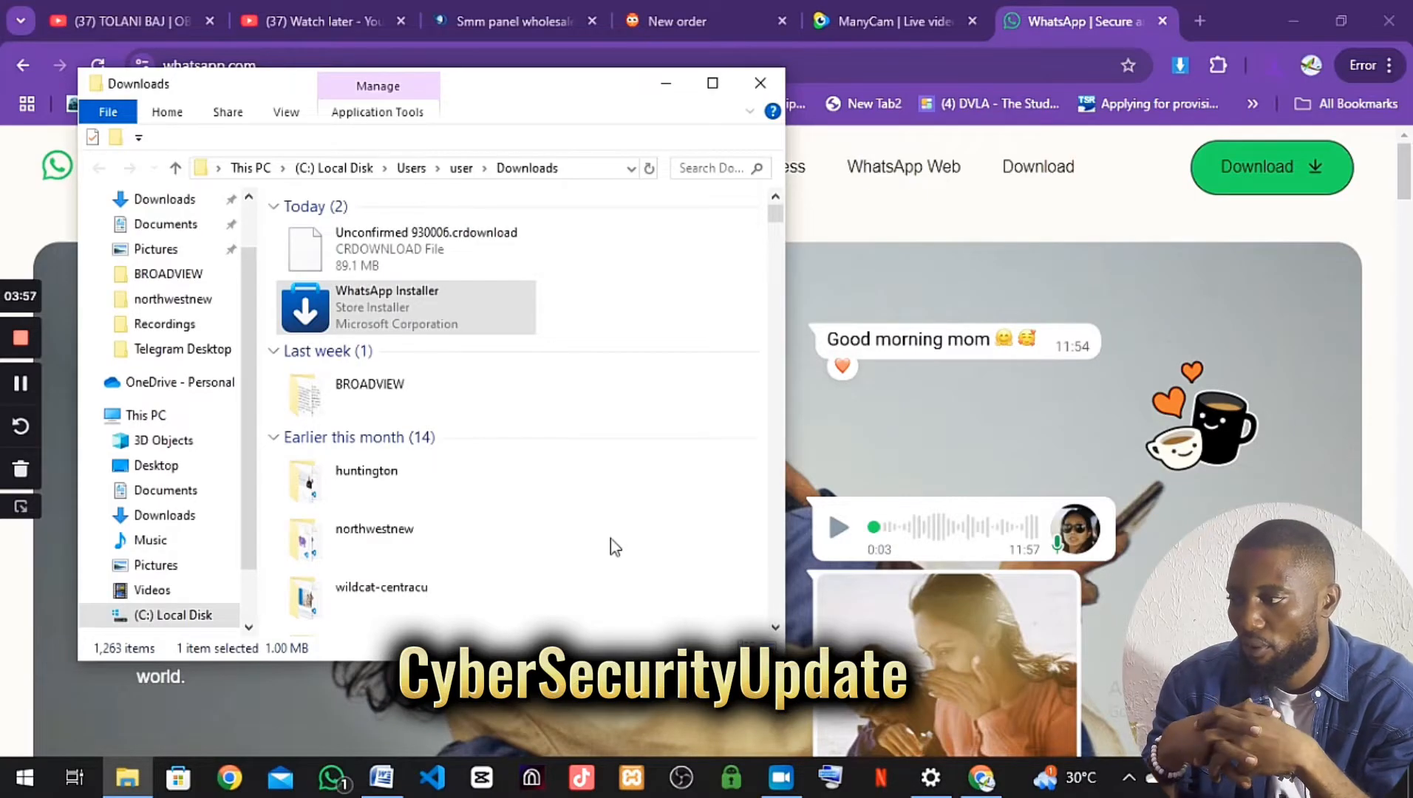
Run WhatsApp Installer and launch the already-installed WhatsApp app from the Store prompt.
double_click(386, 306)
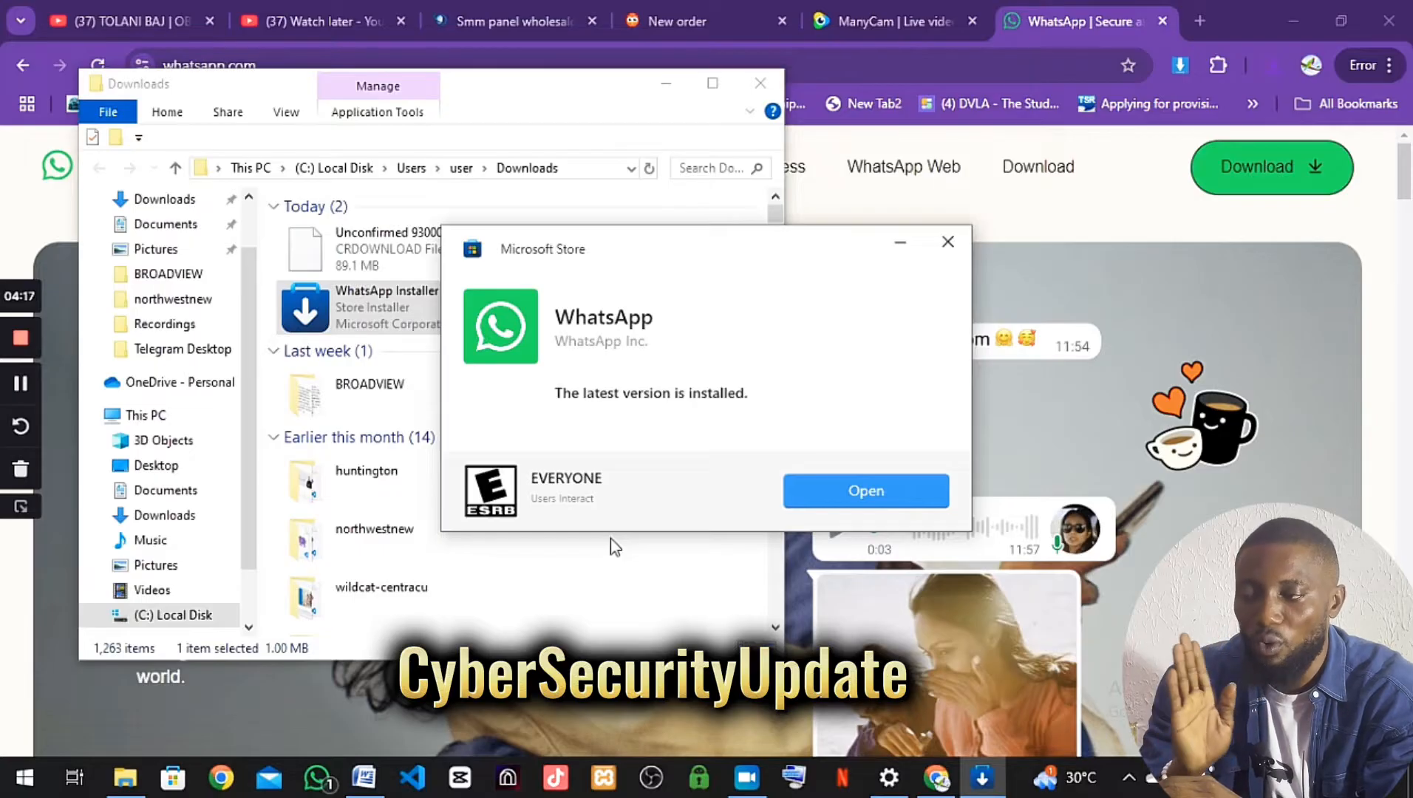
mouse_move(663, 483)
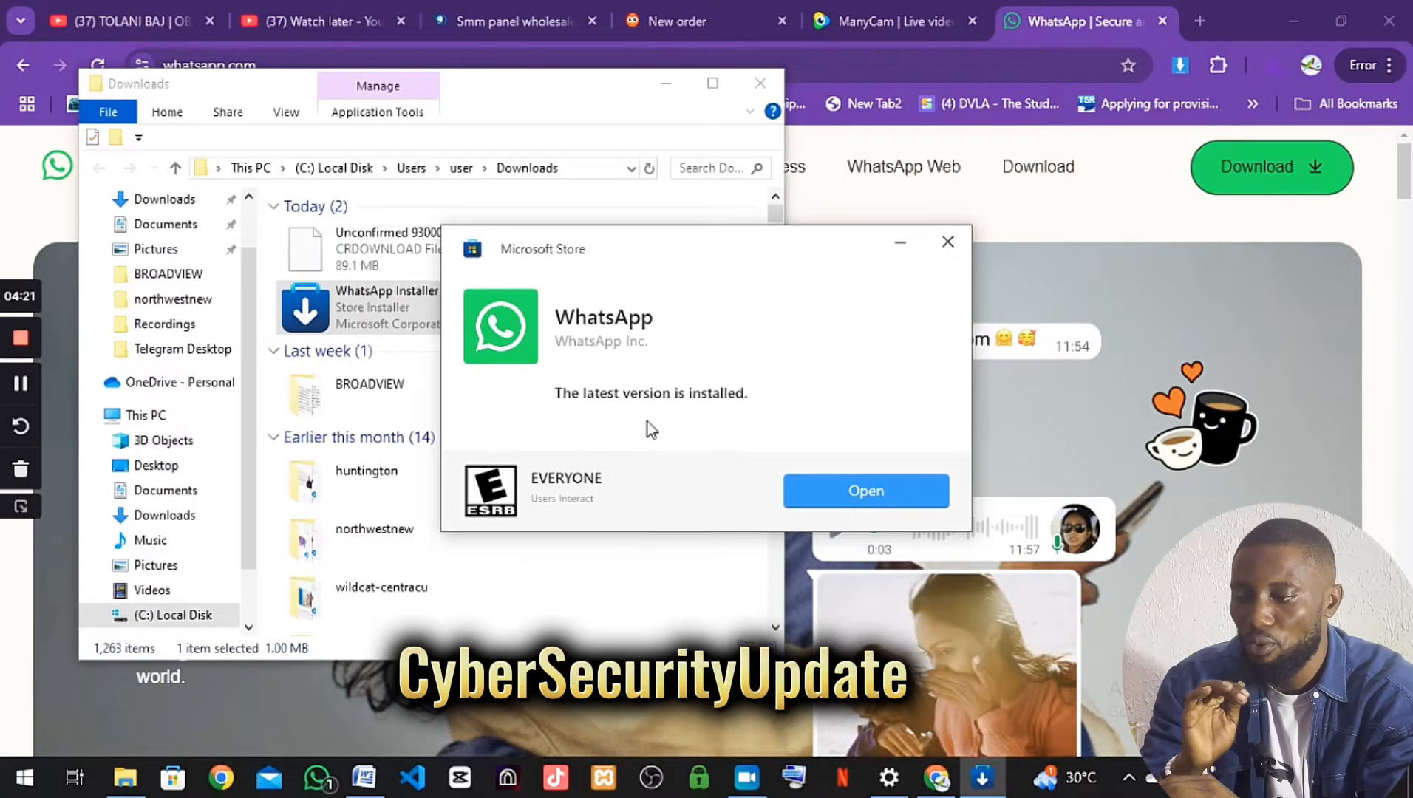
click(866, 490)
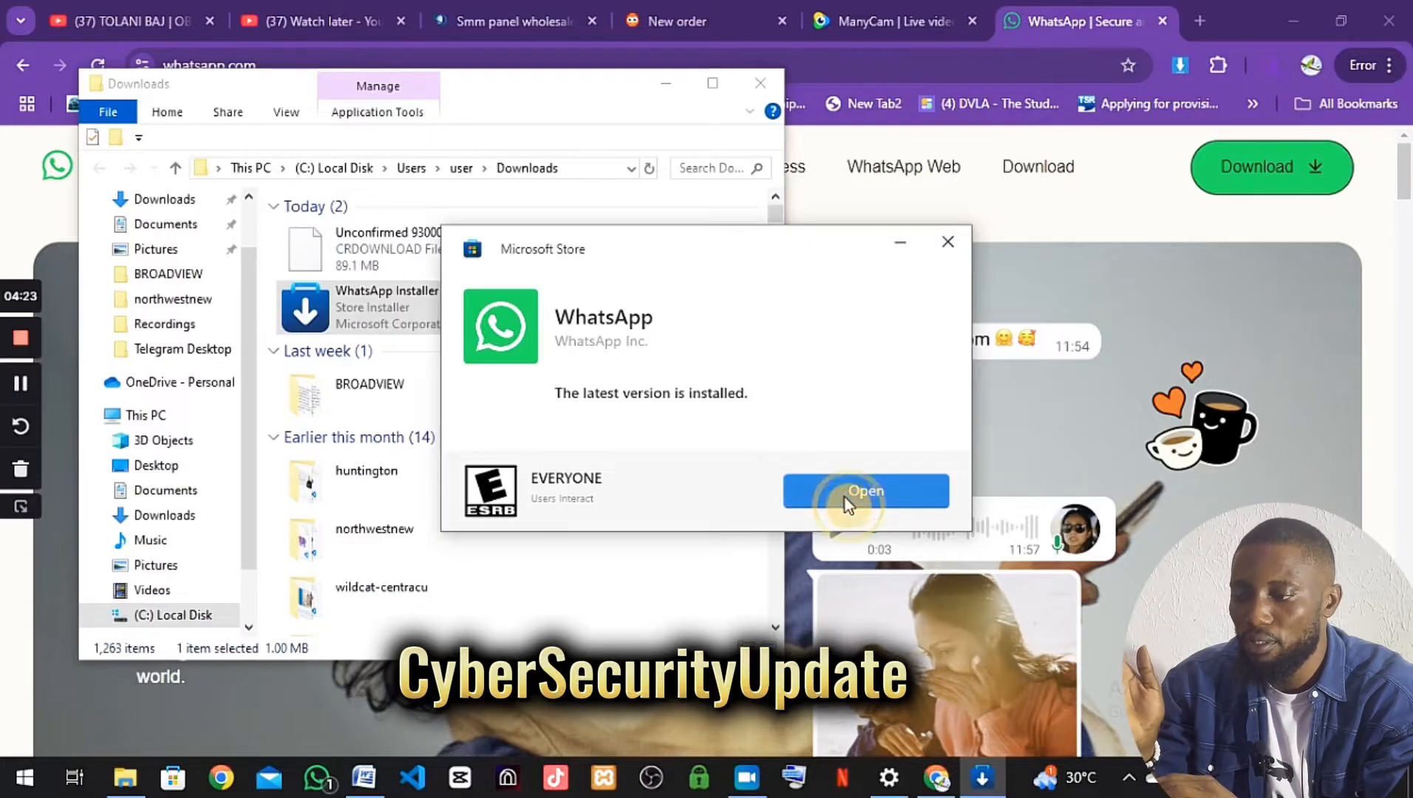
click(866, 492)
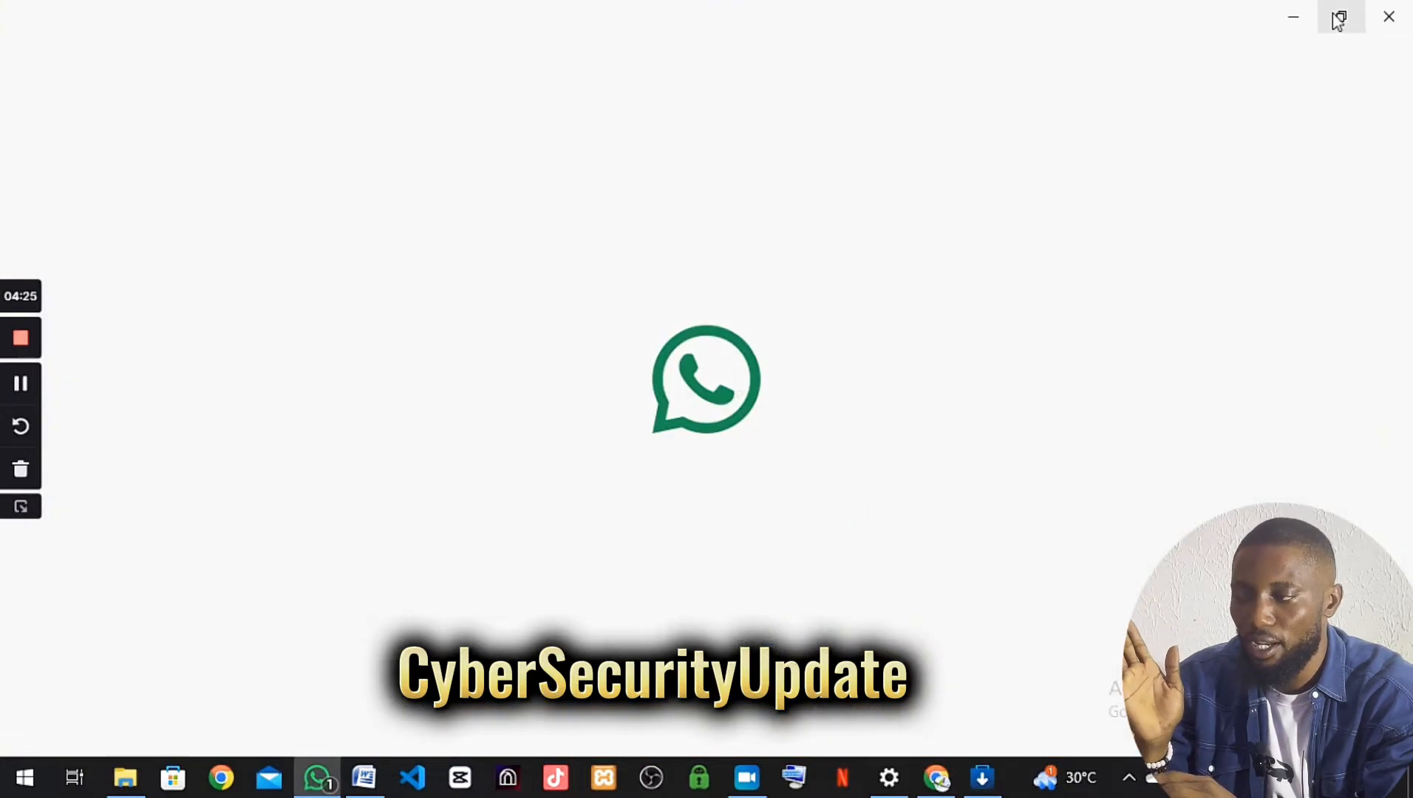
mouse_move(1290, 20)
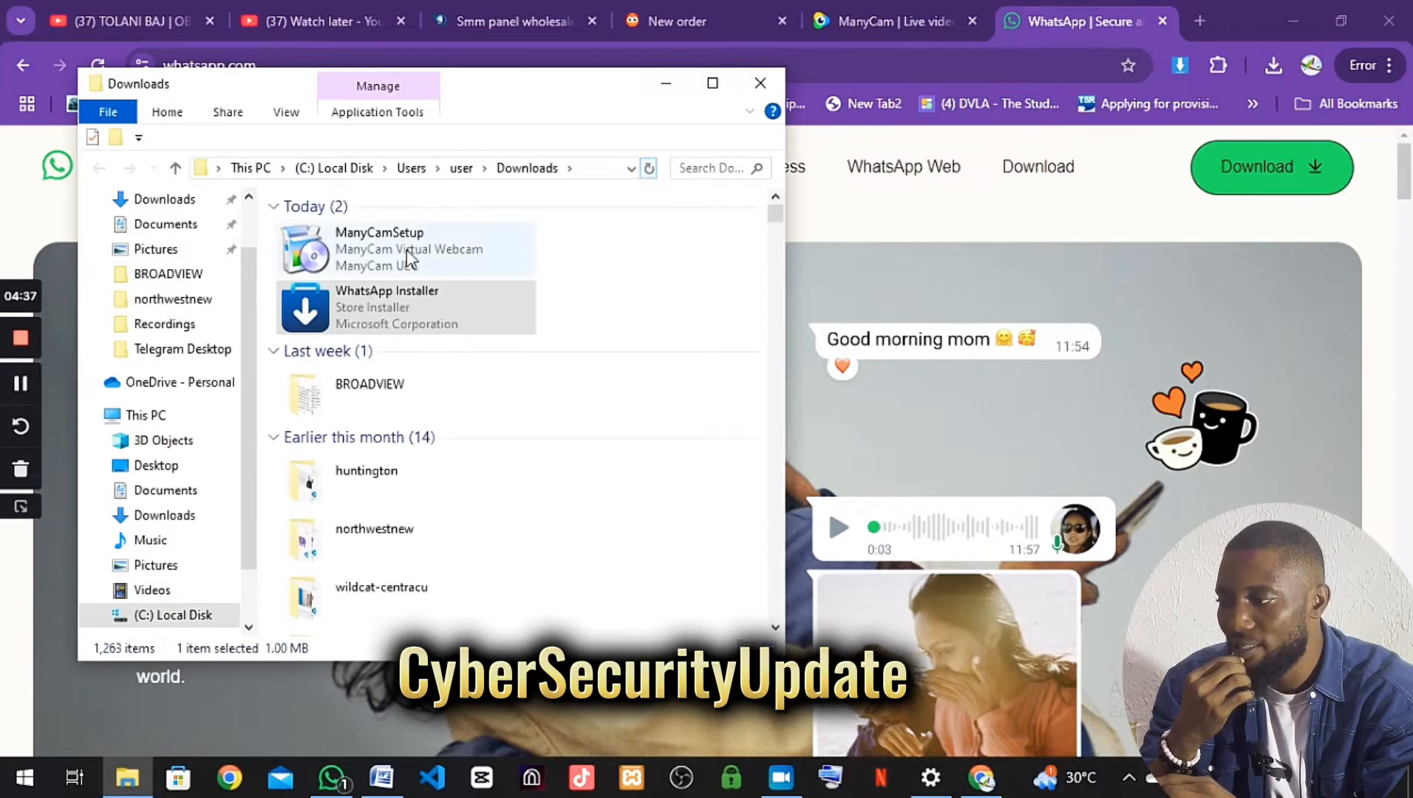
mouse_move(403, 240)
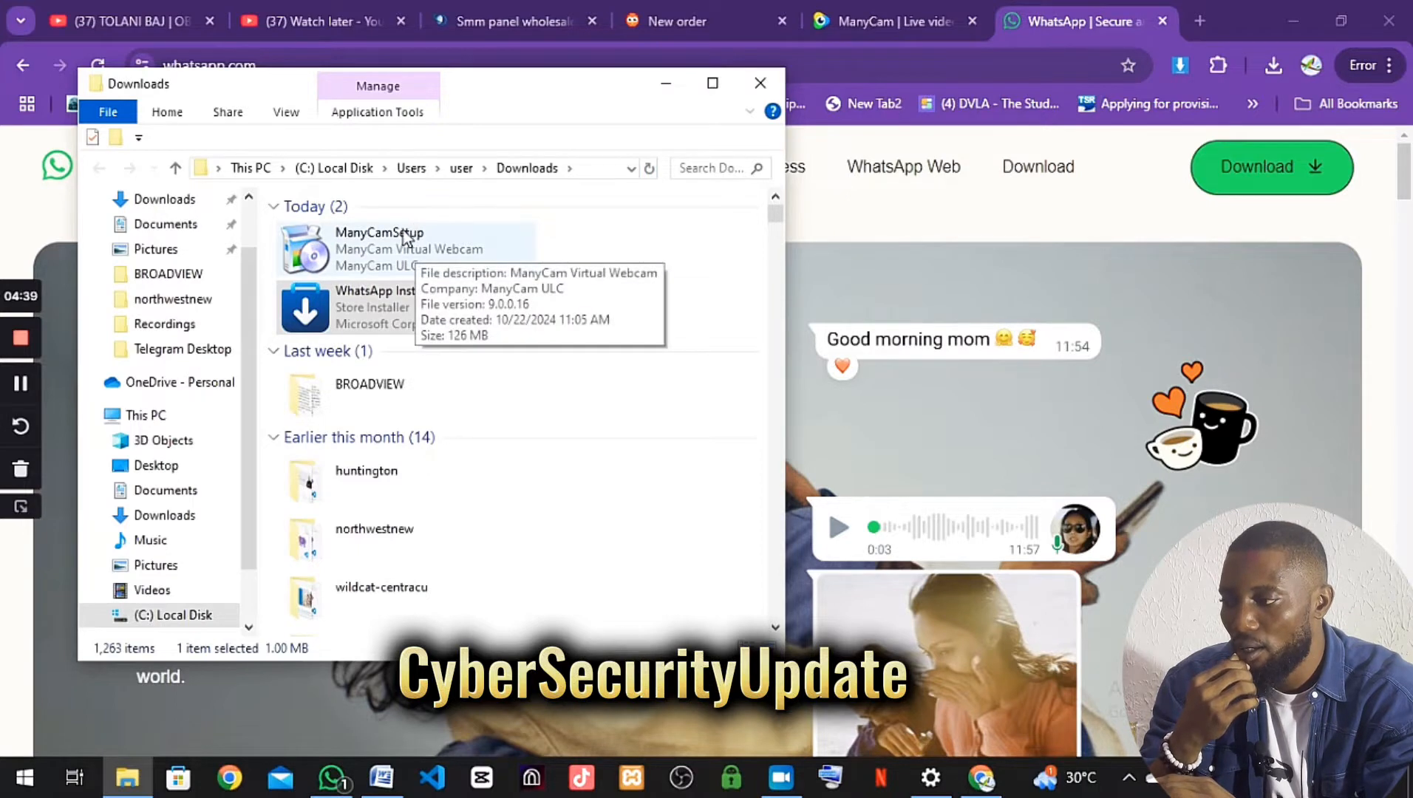
click(393, 249)
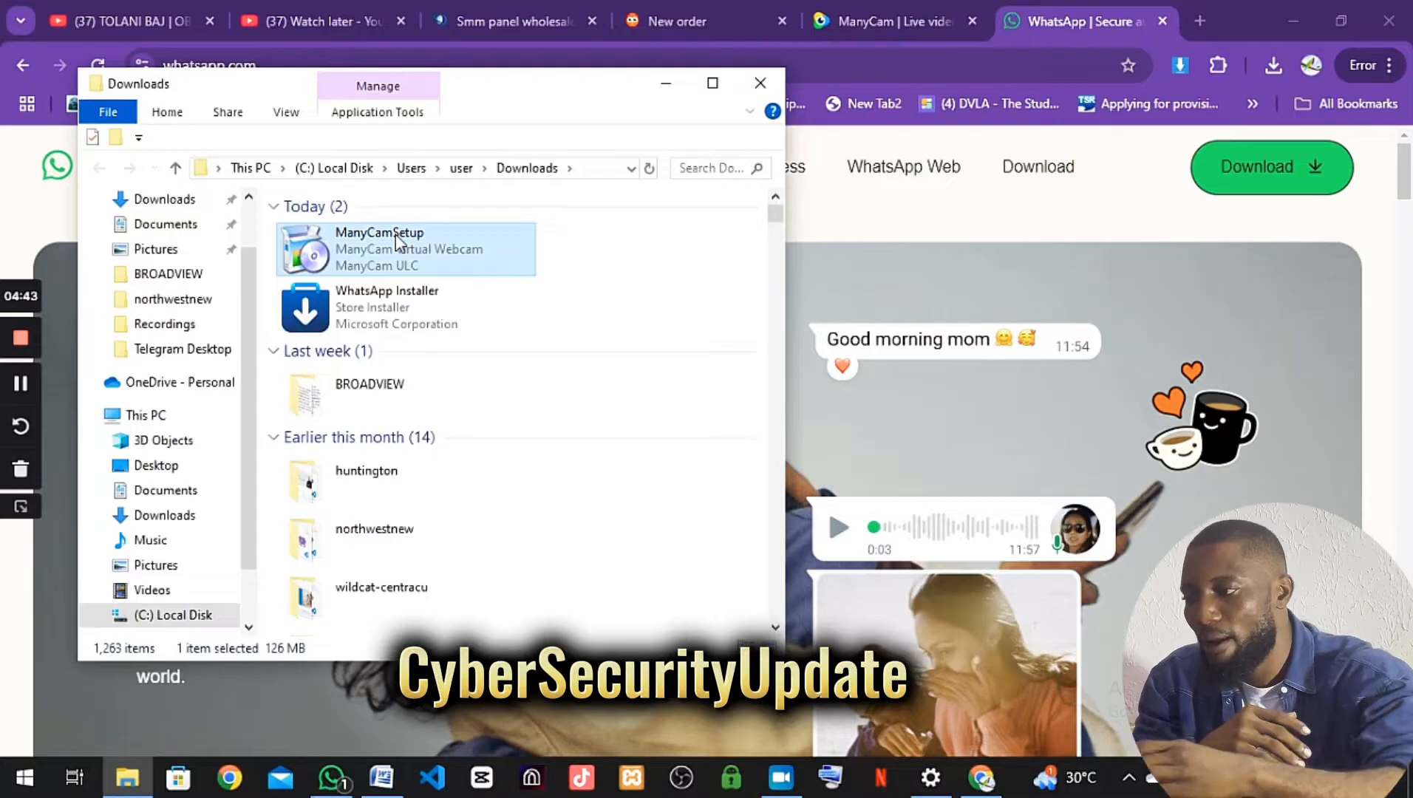
right_click(397, 240)
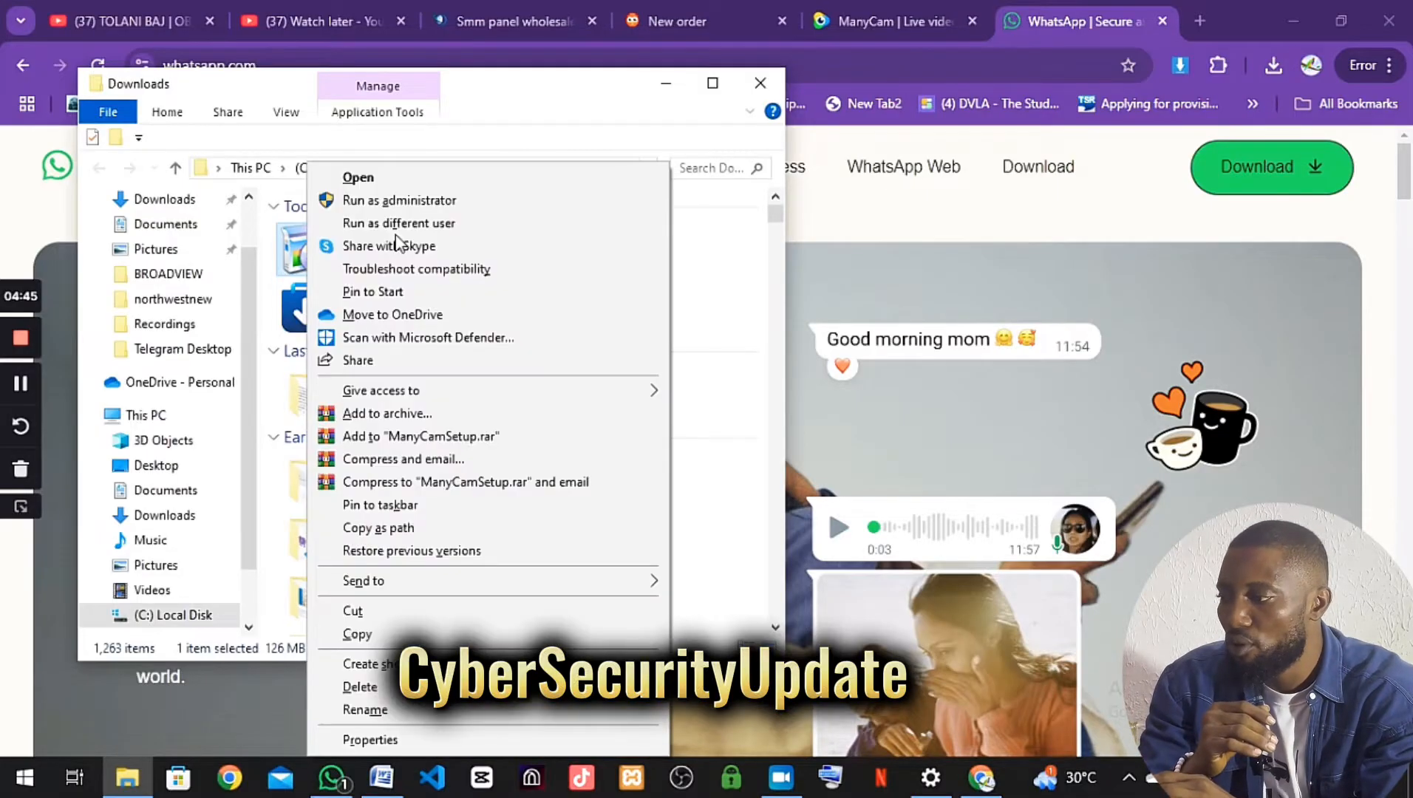
mouse_move(416, 214)
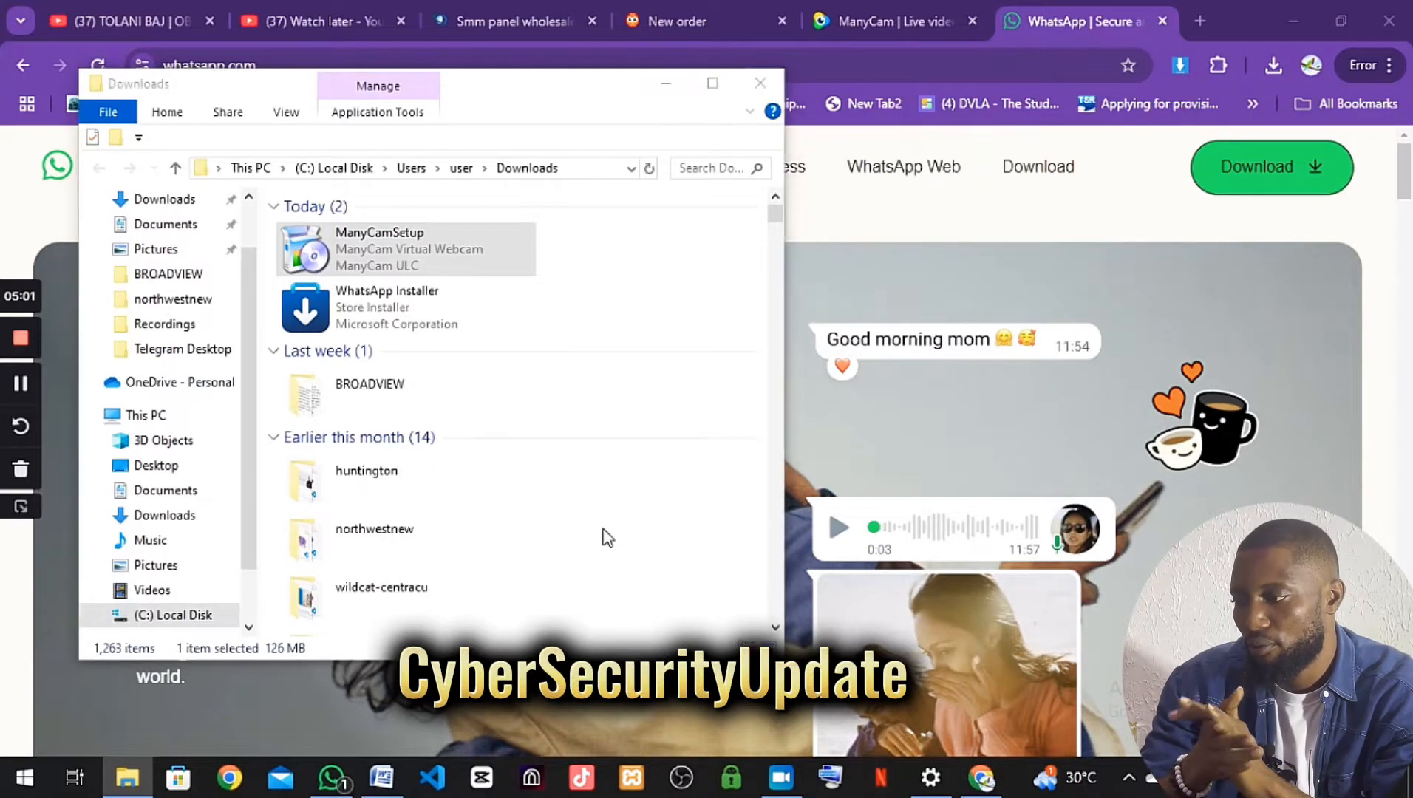
Launch ManyCamSetup, accept the license and Paltalk Messenger offer, and watch installation progress.
double_click(379, 249)
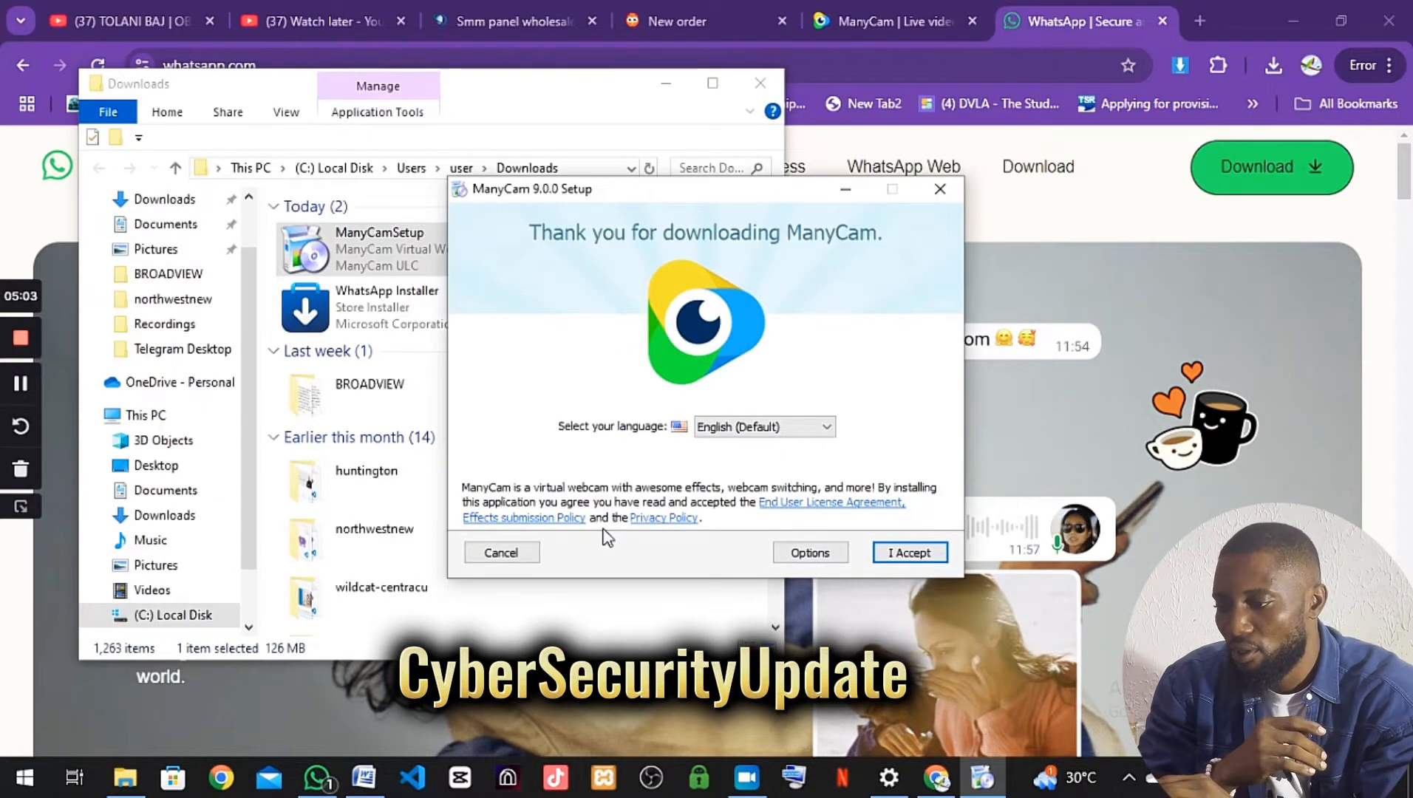
click(910, 552)
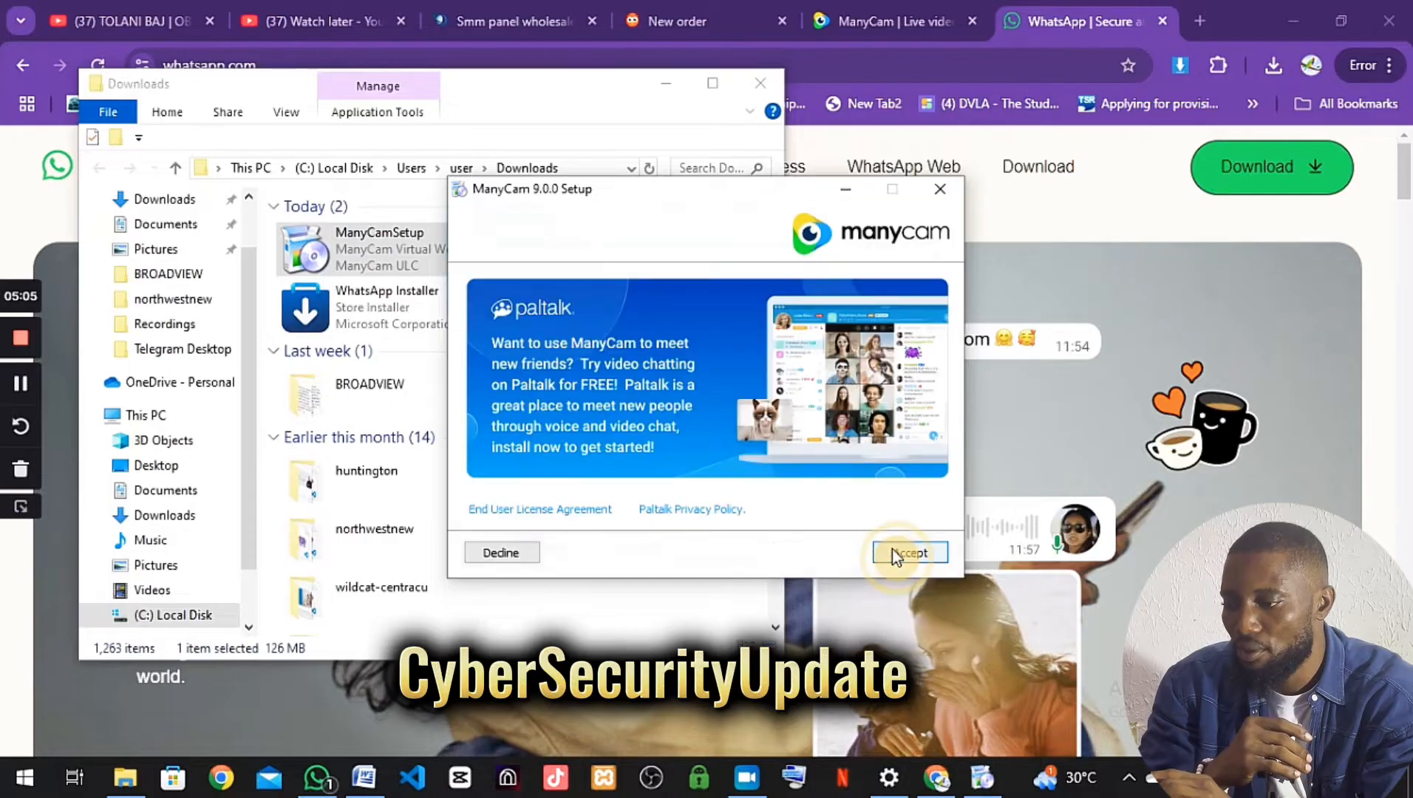
click(910, 552)
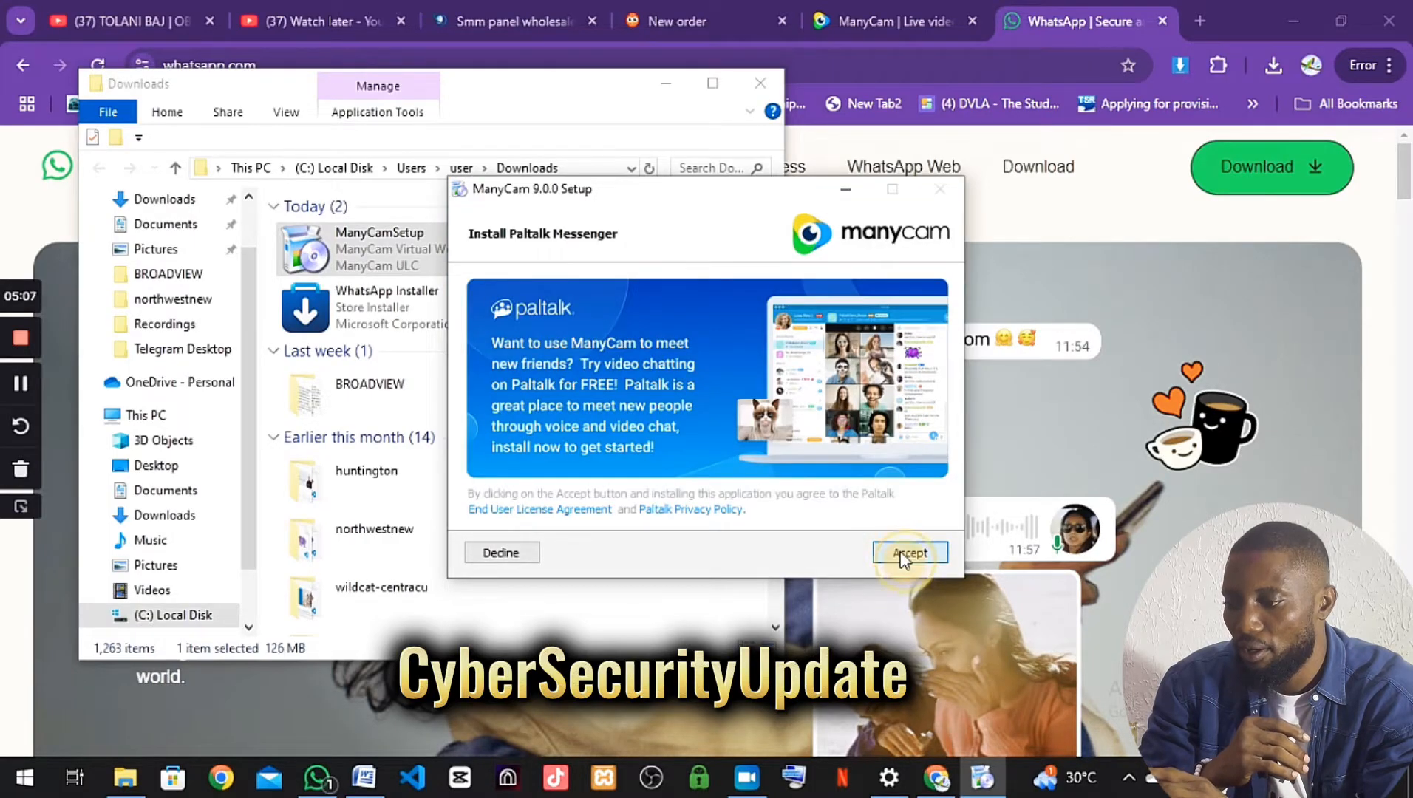
click(910, 553)
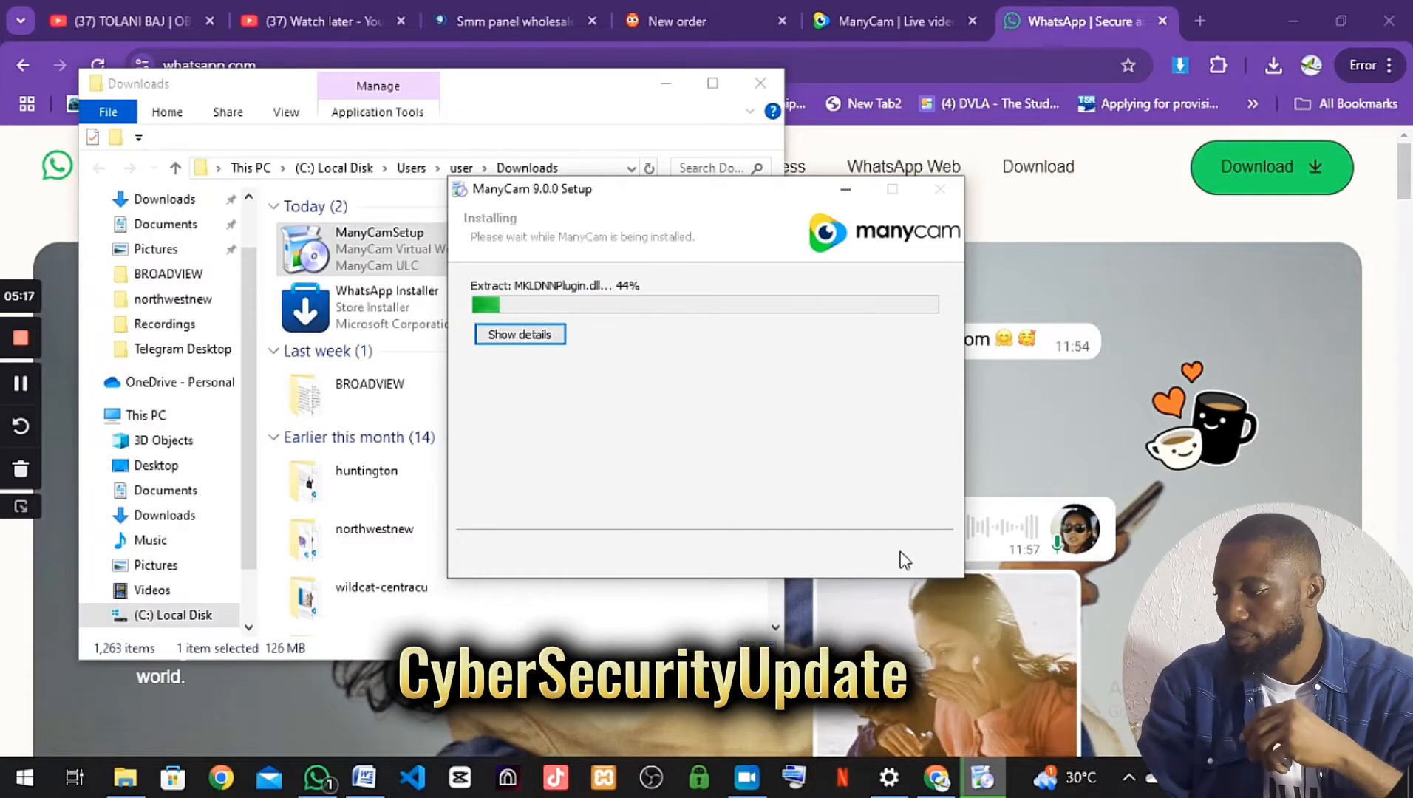
mouse_move(313, 702)
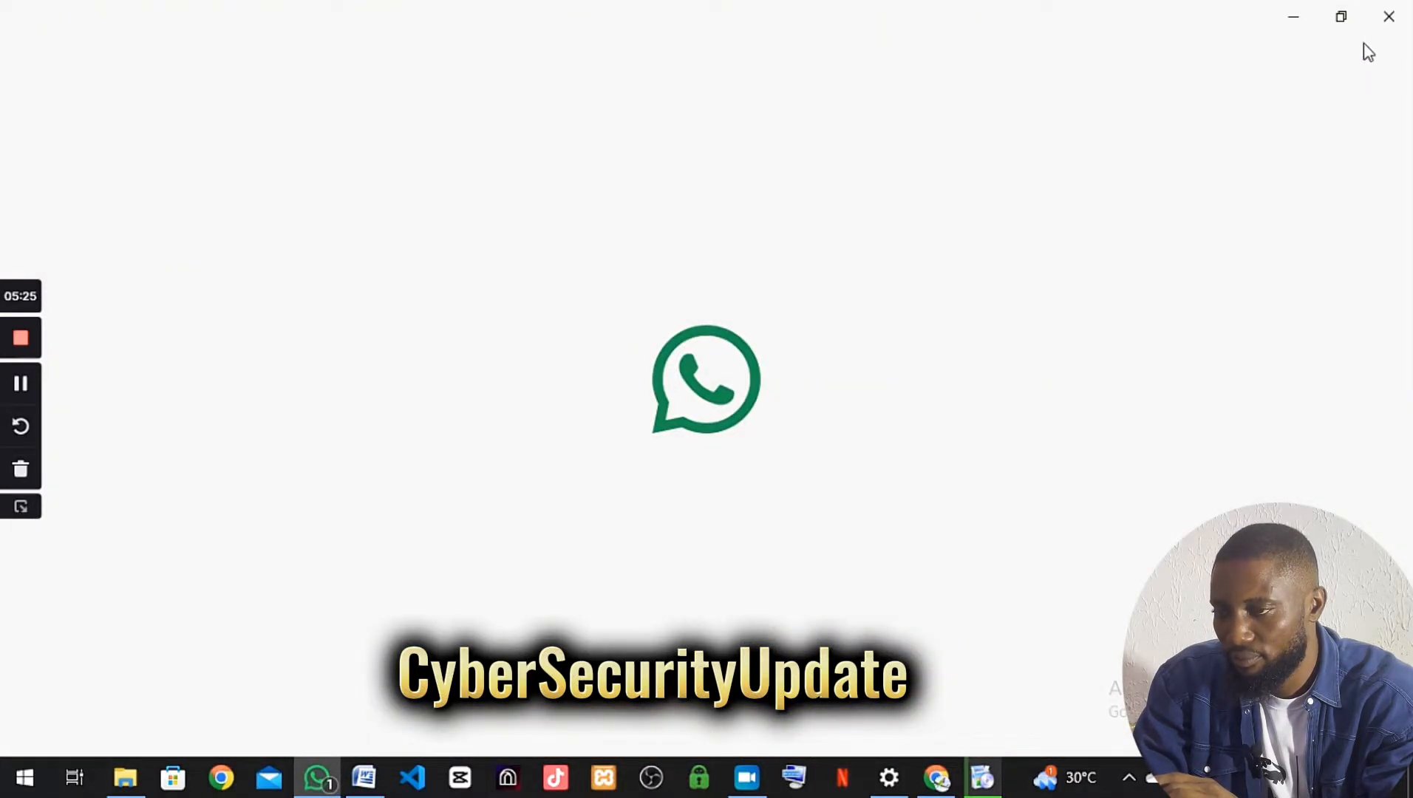
mouse_move(1400, 22)
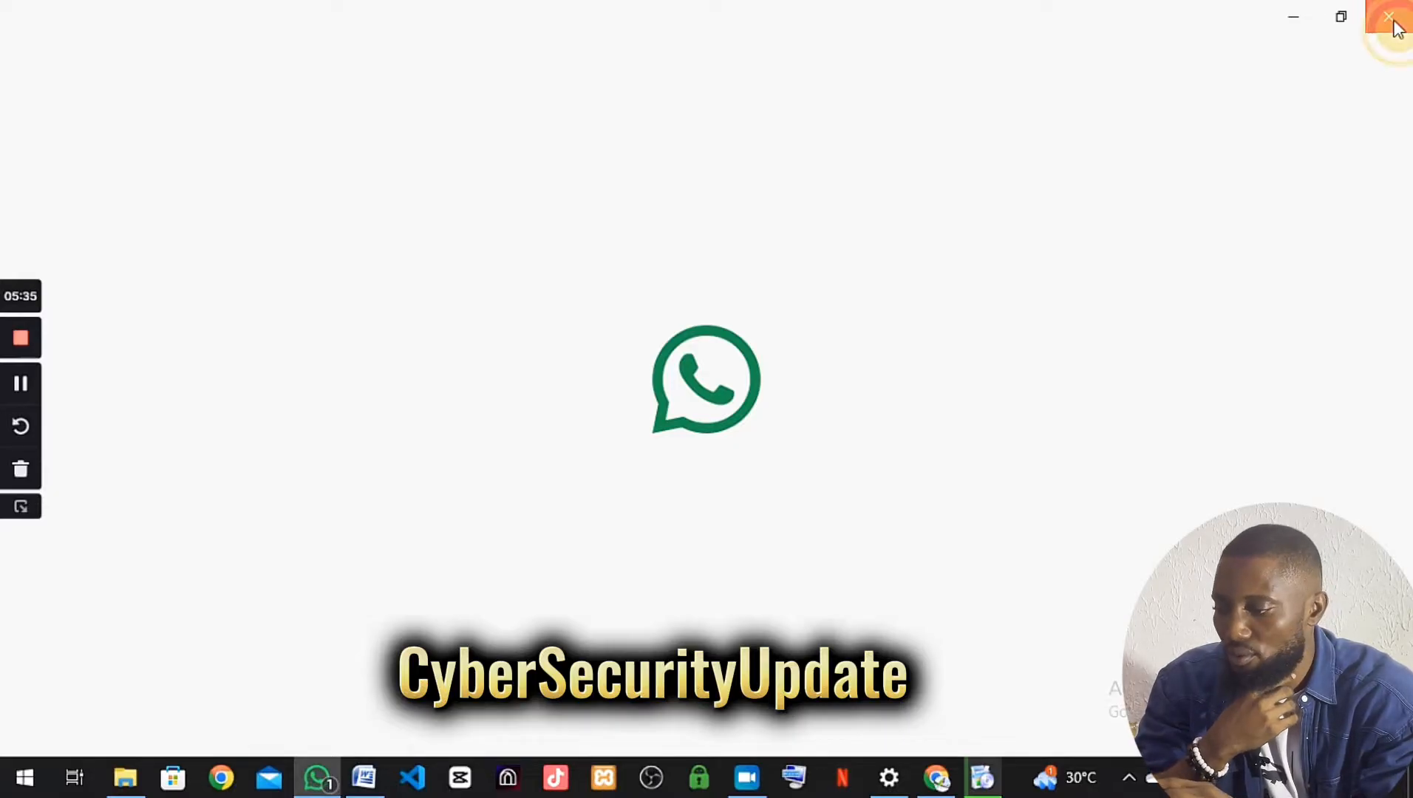
mouse_move(920, 772)
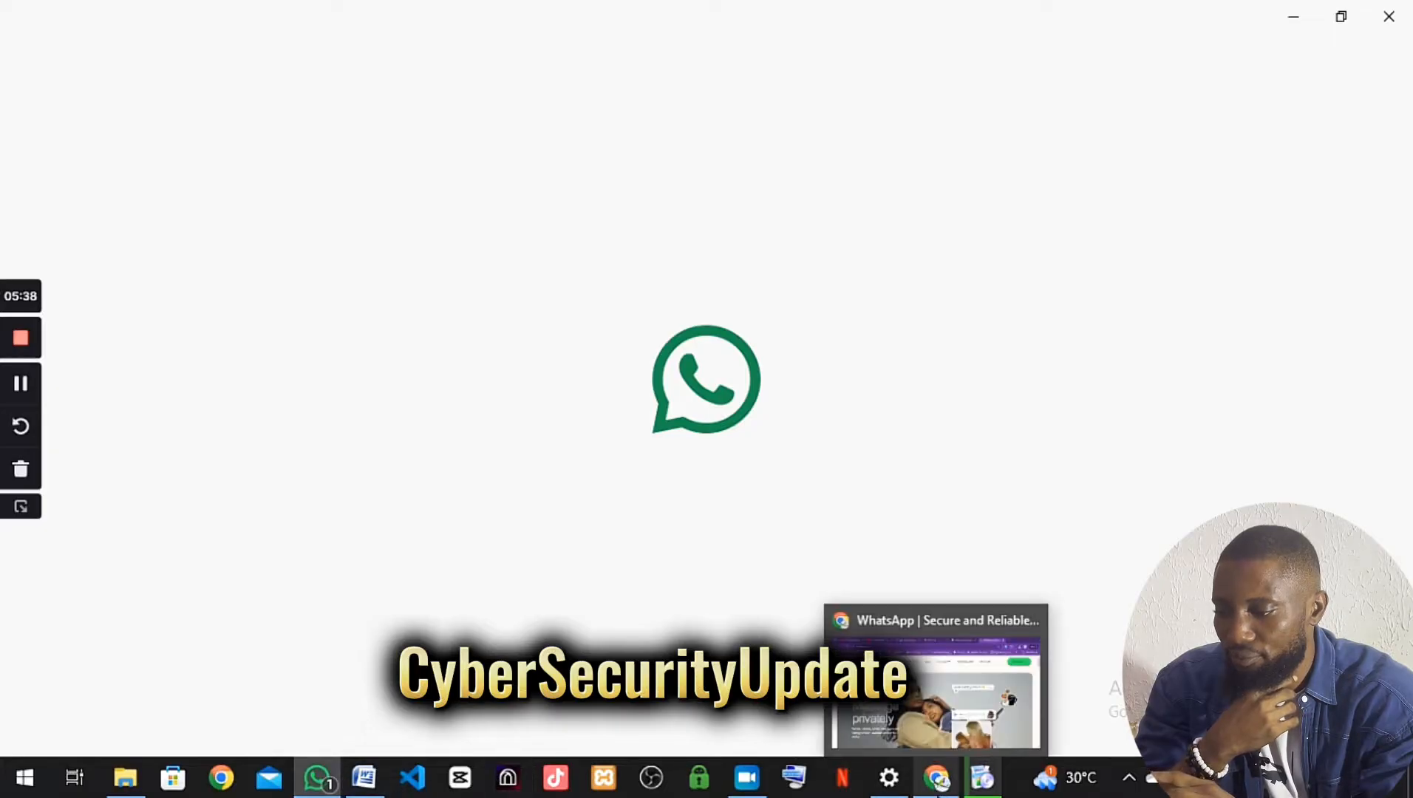
click(890, 777)
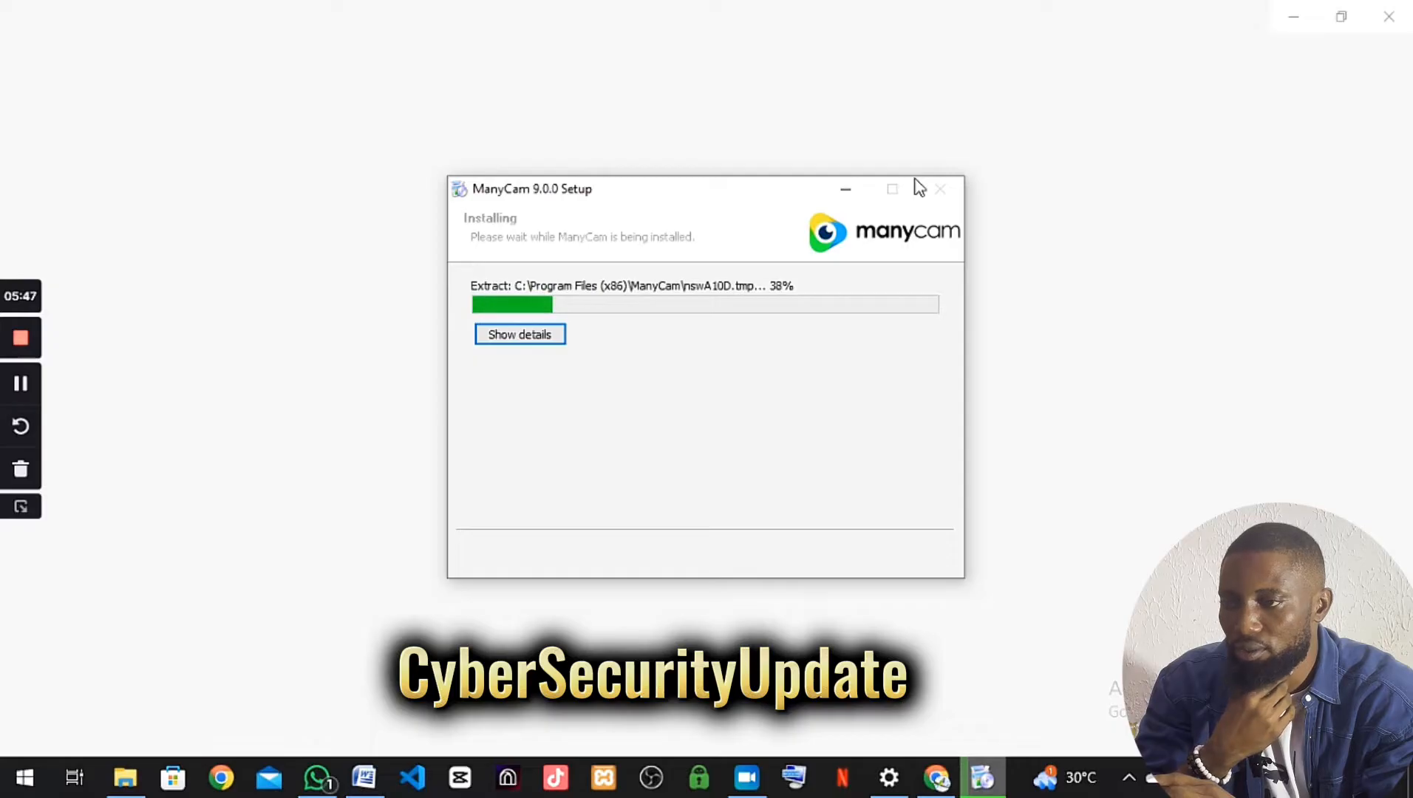
mouse_move(1246, 93)
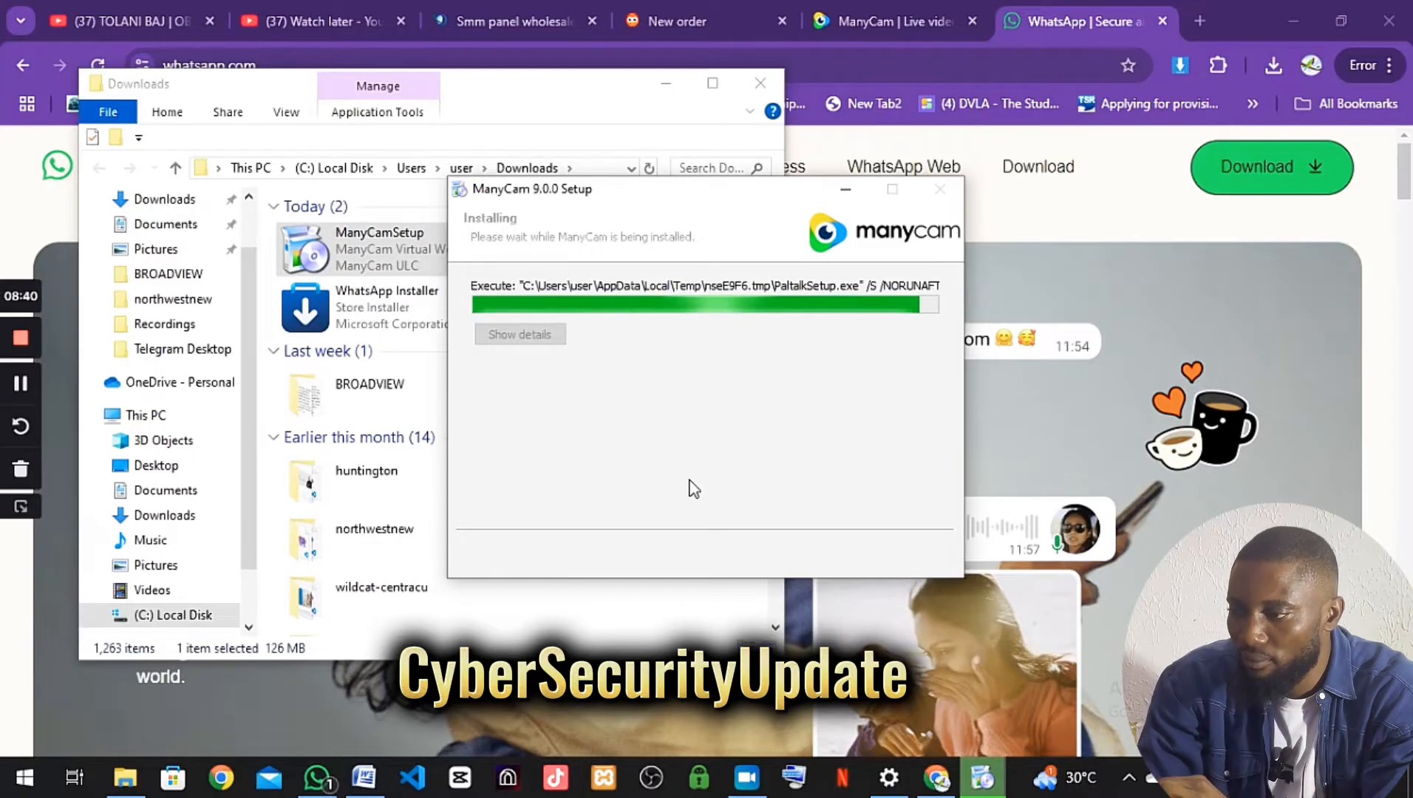
mouse_move(840, 617)
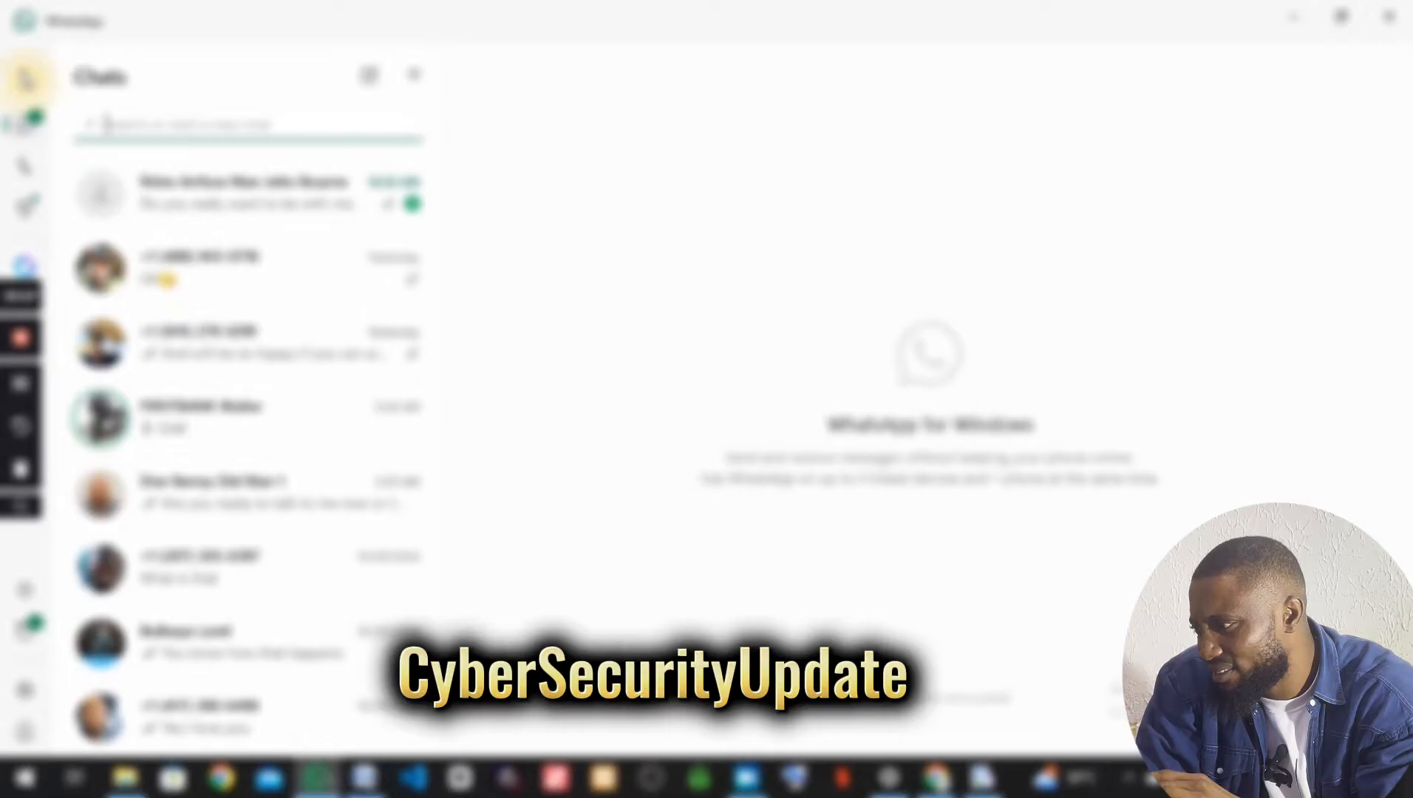
Open a WhatsApp conversation from the chat list, then finish the ManyCam installer.
click(25, 78)
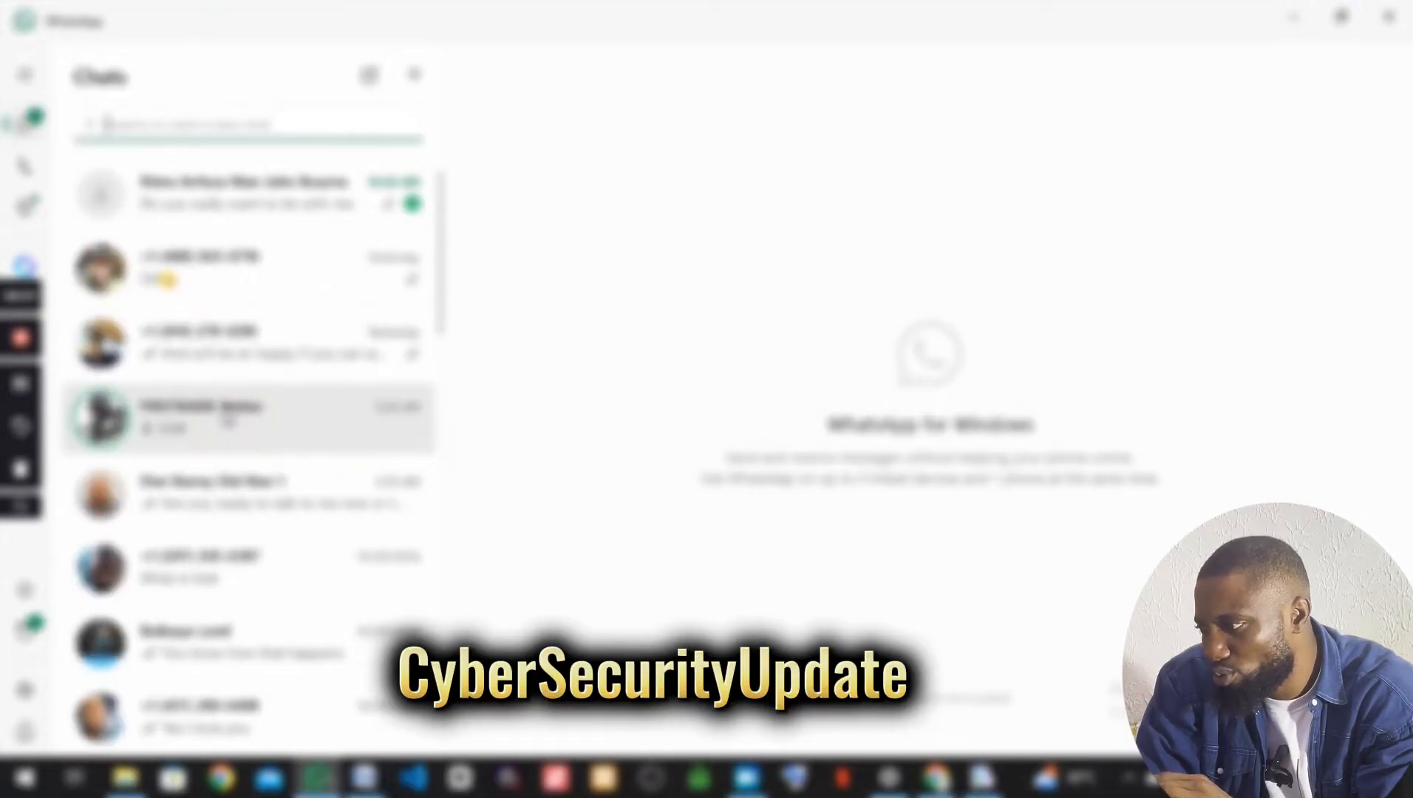
click(100, 419)
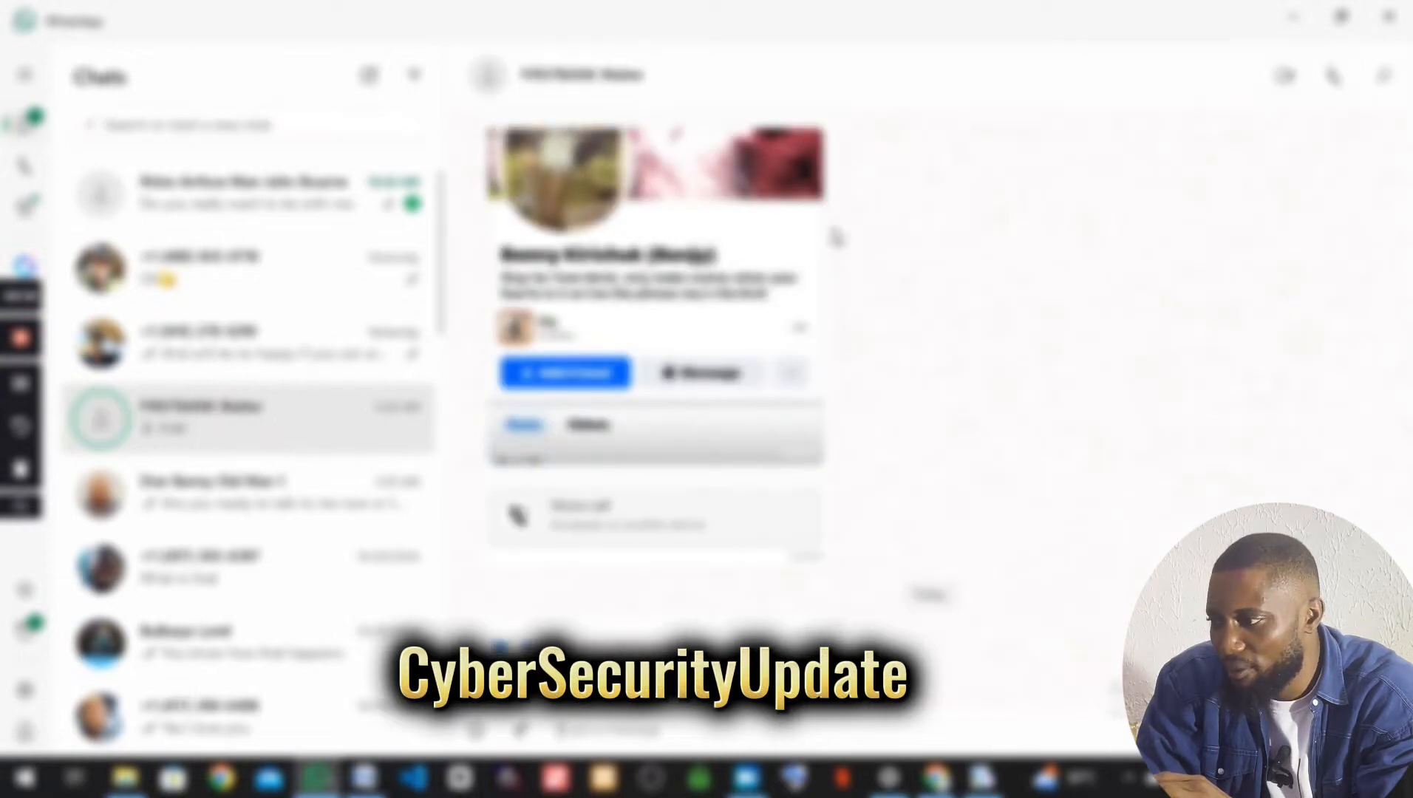
mouse_move(1016, 220)
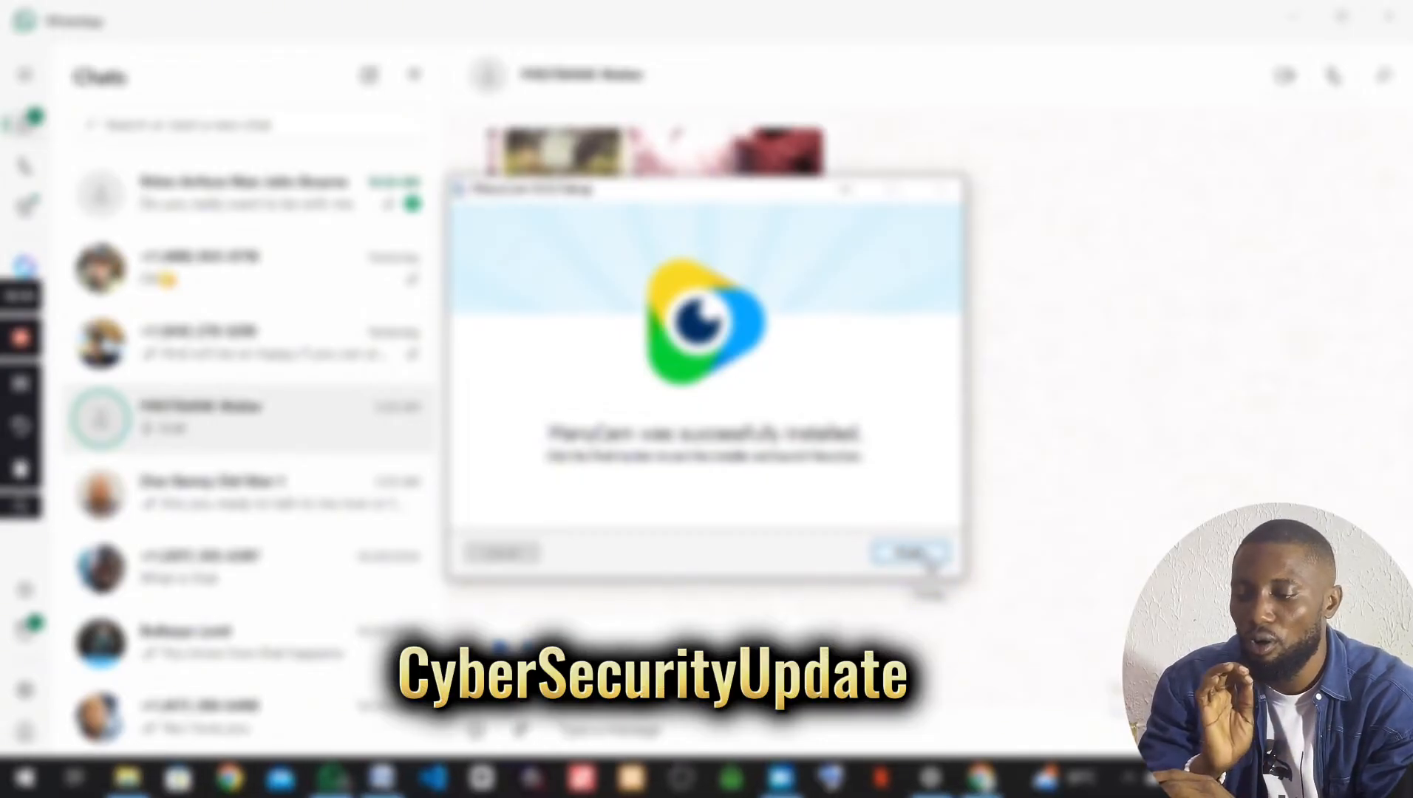
click(908, 549)
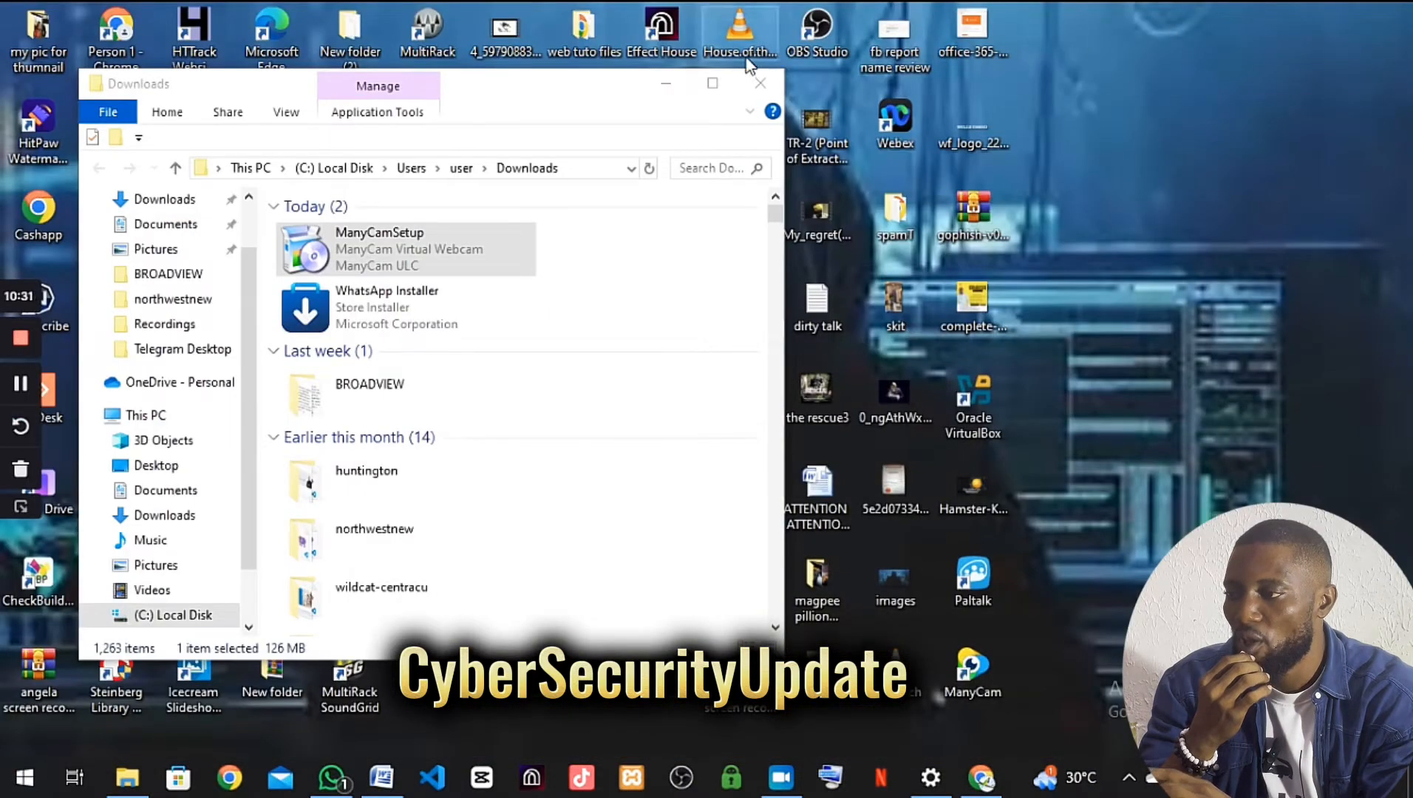
Close the Downloads window and launch ManyCam from its desktop shortcut.
click(761, 83)
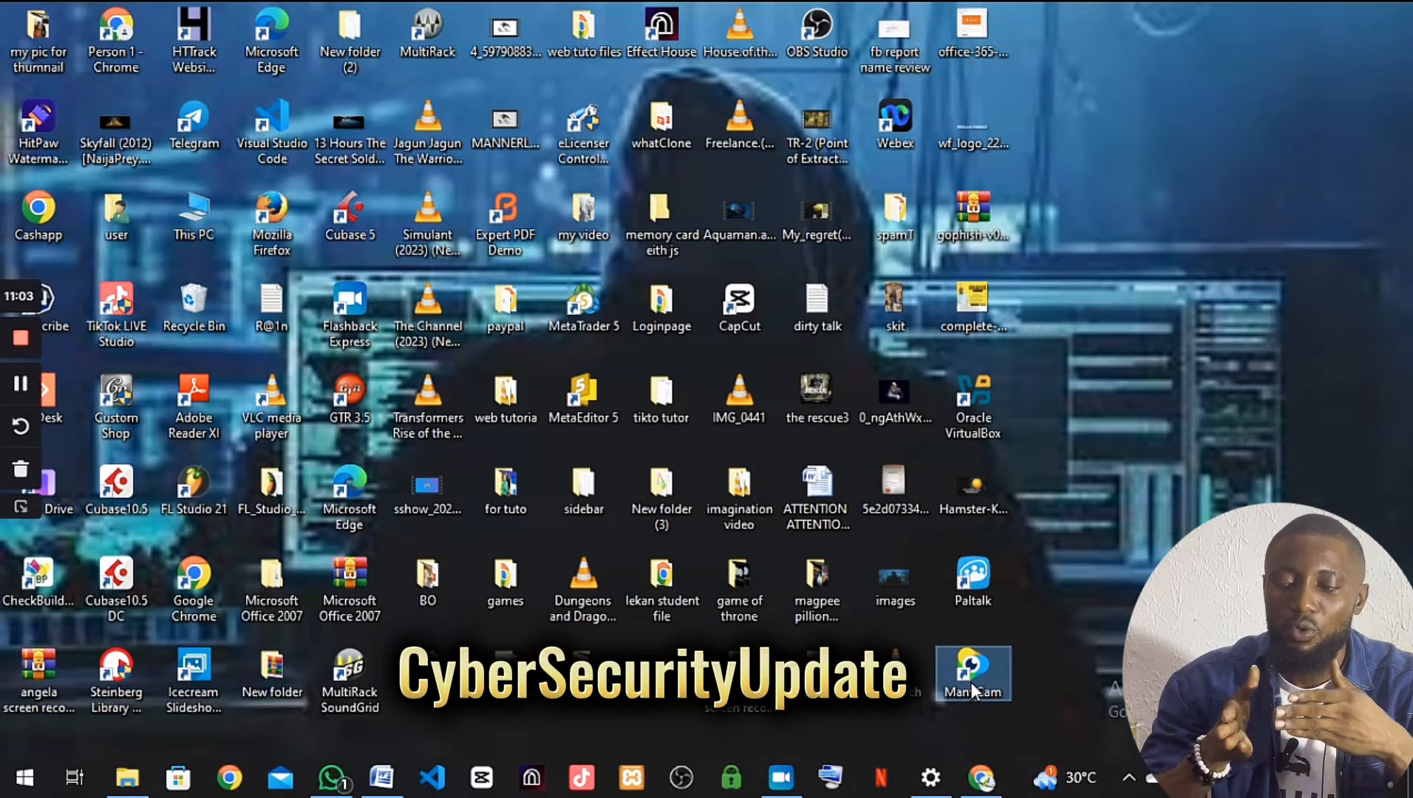
double_click(971, 670)
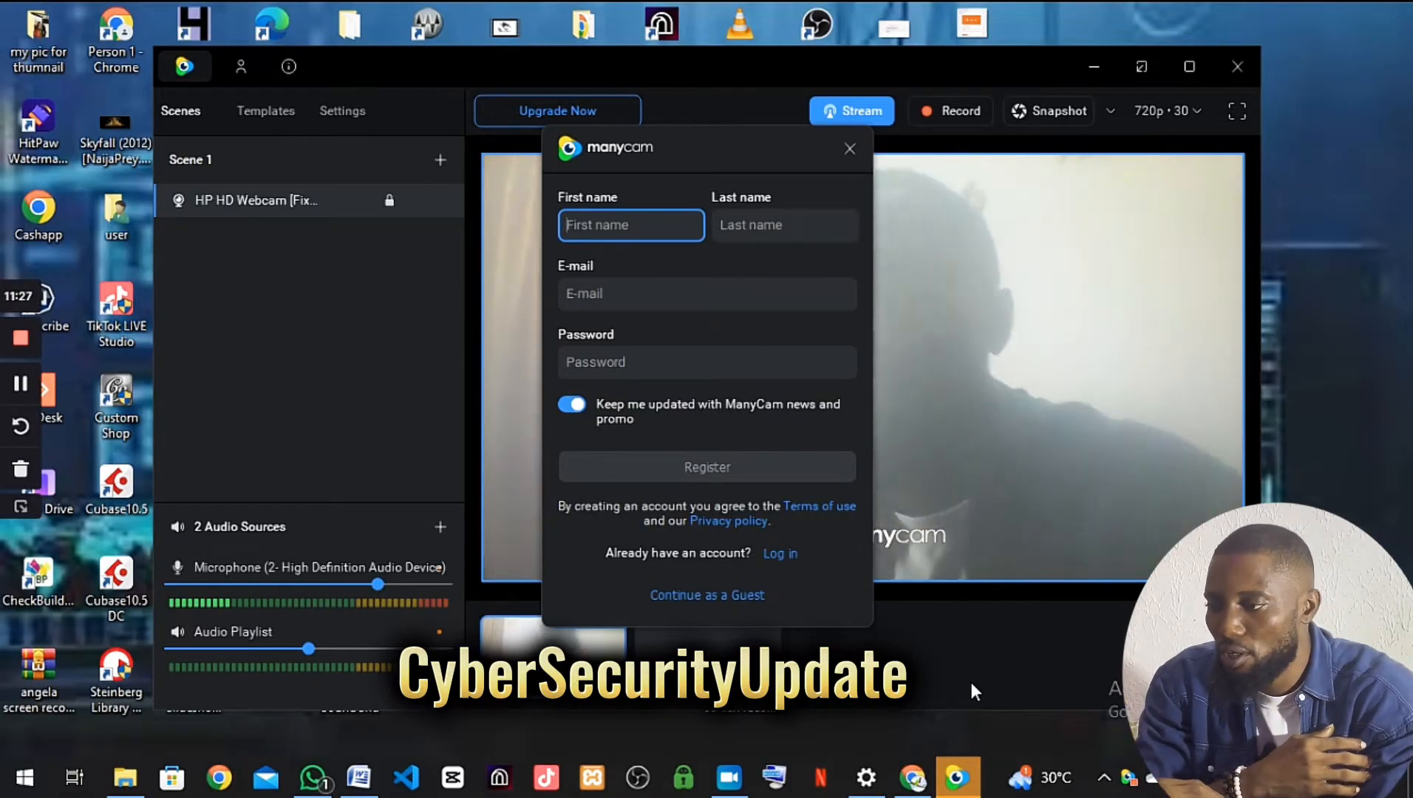
mouse_move(849, 151)
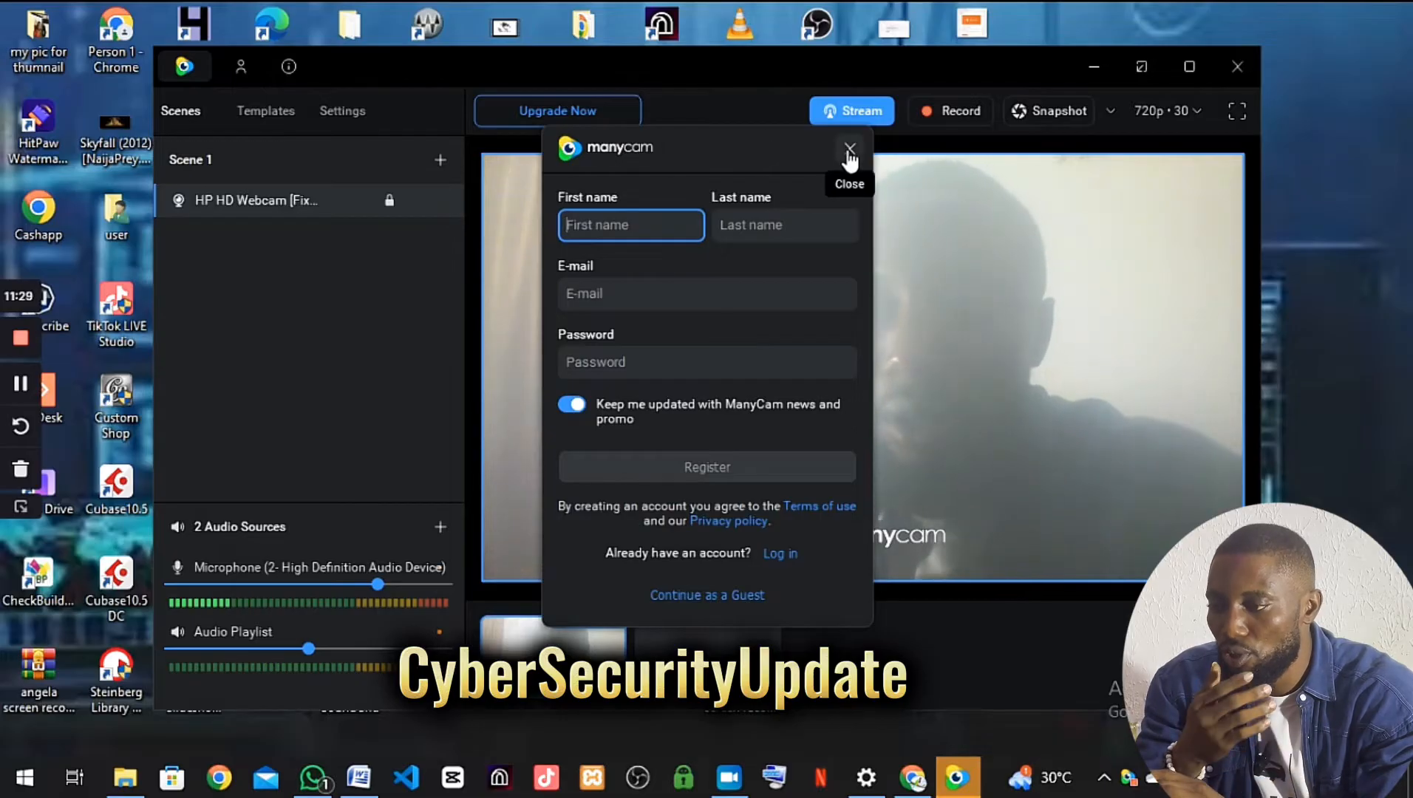
Close ManyCam's registration dialog without signing up, leaving the webcam feed showing.
click(849, 149)
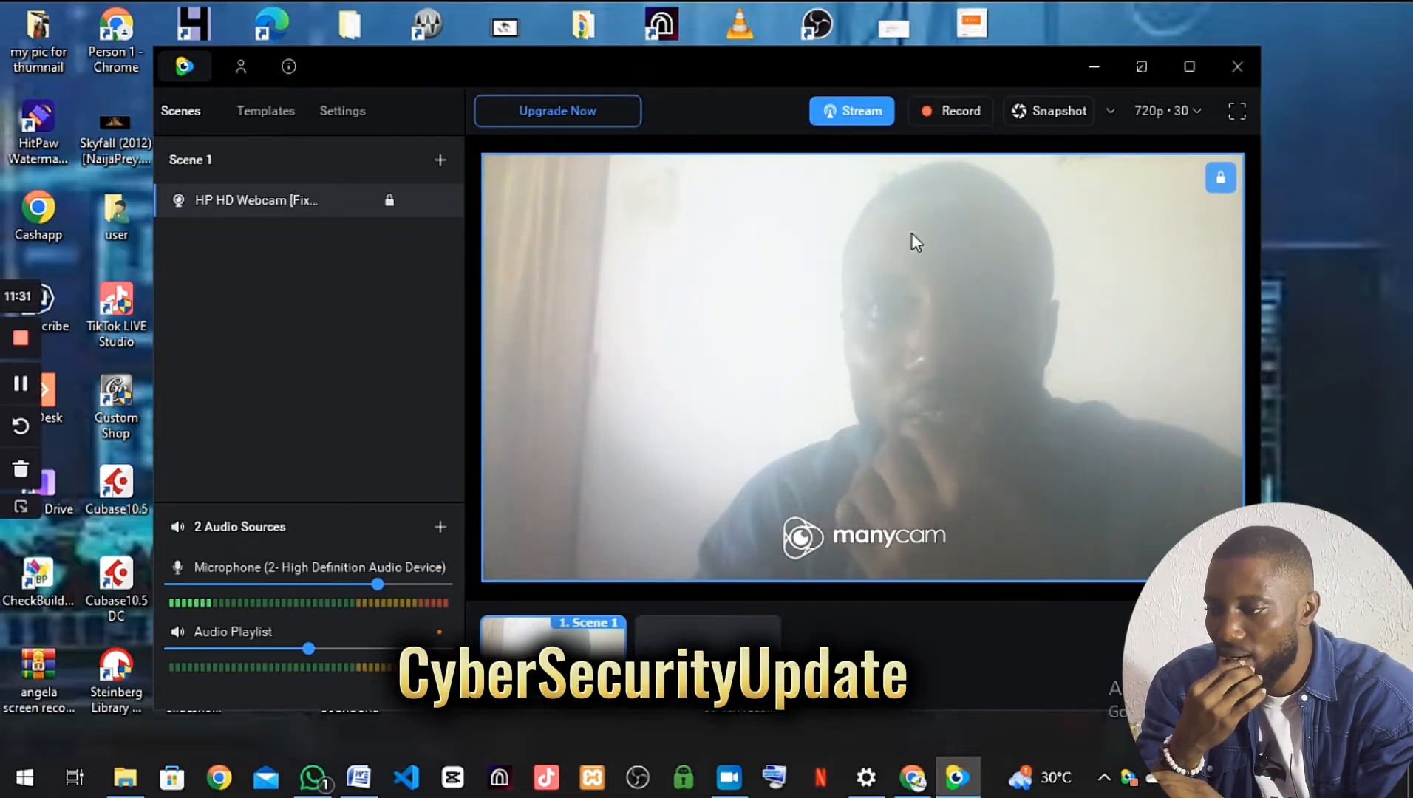
click(257, 201)
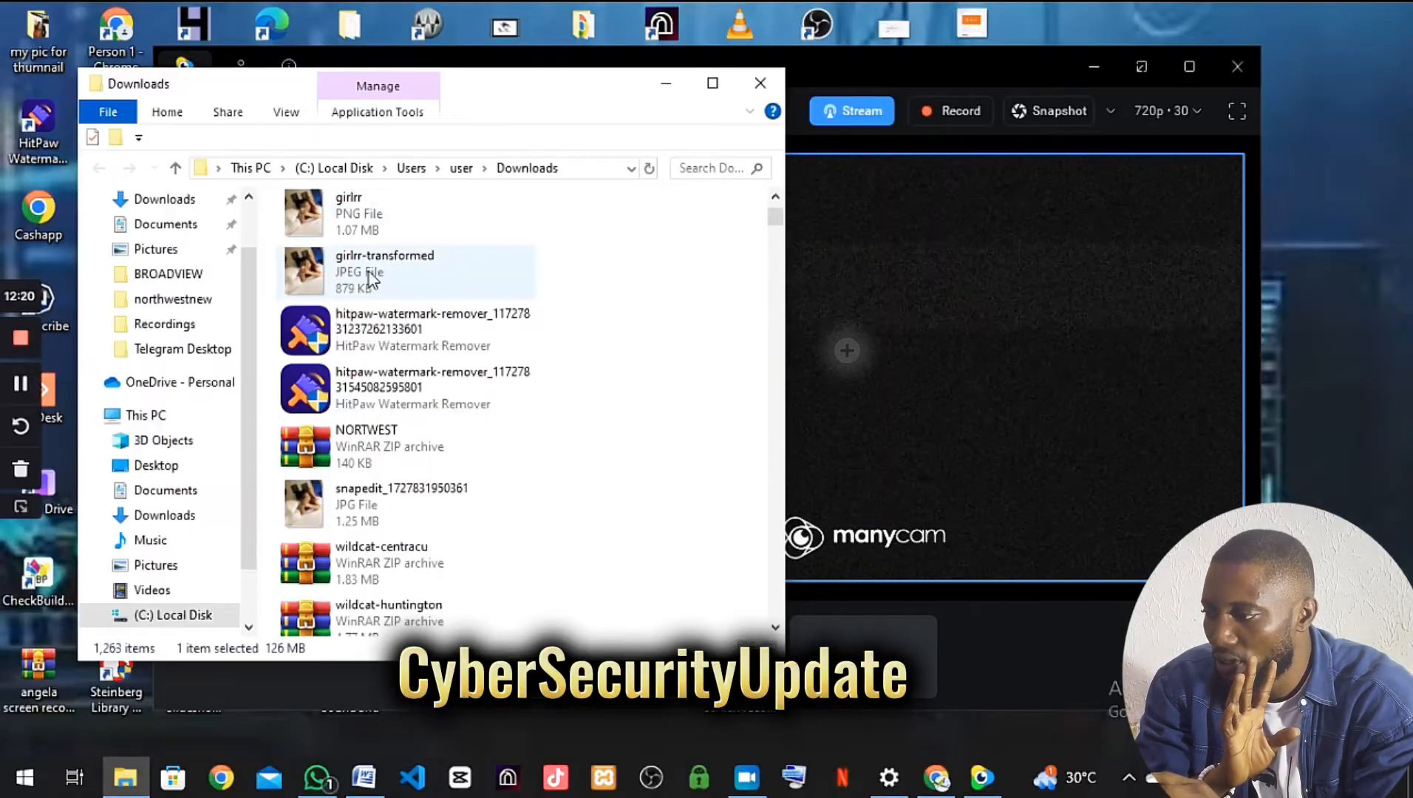
Select the girlrr-transformed JPEG in Downloads and minimize the folder window.
click(383, 271)
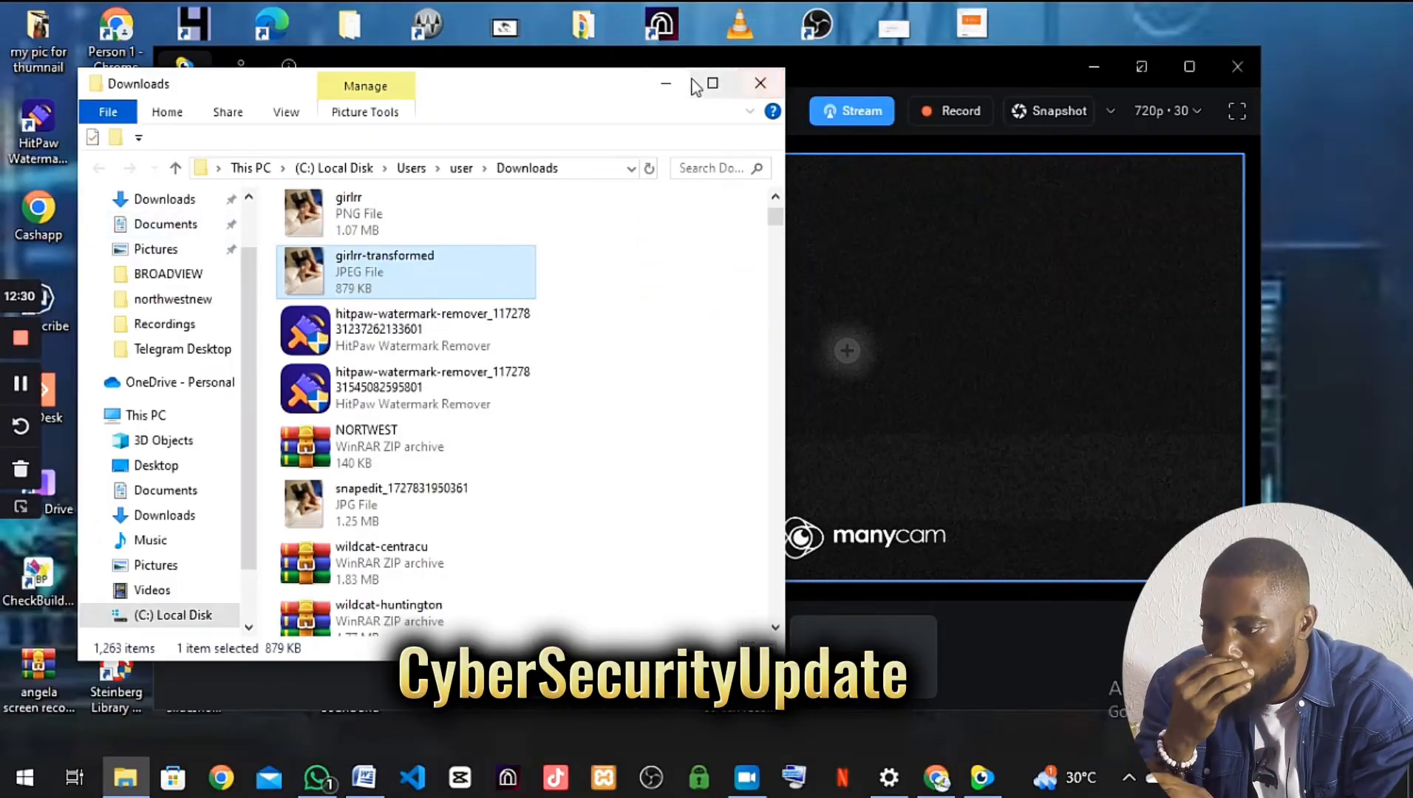
click(760, 82)
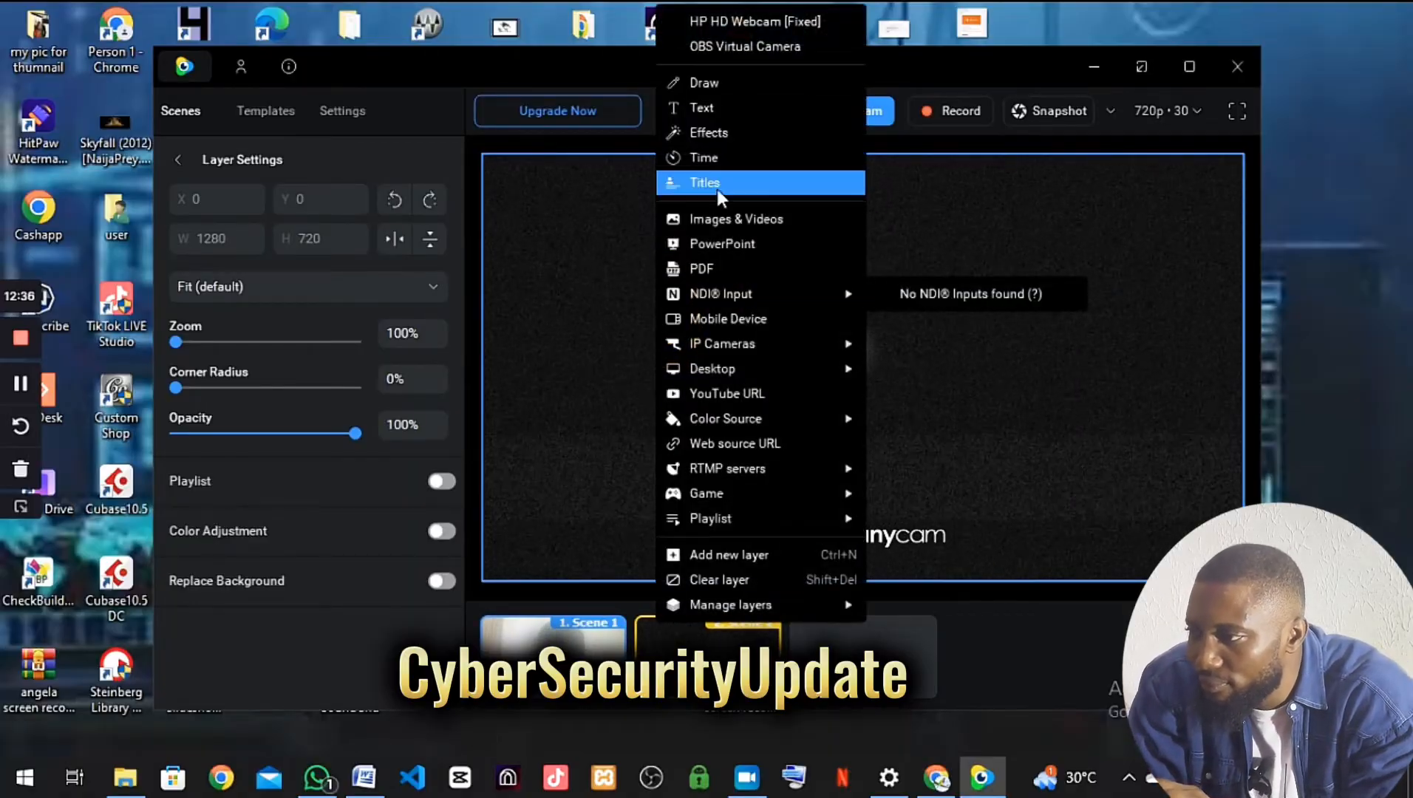
mouse_move(737, 46)
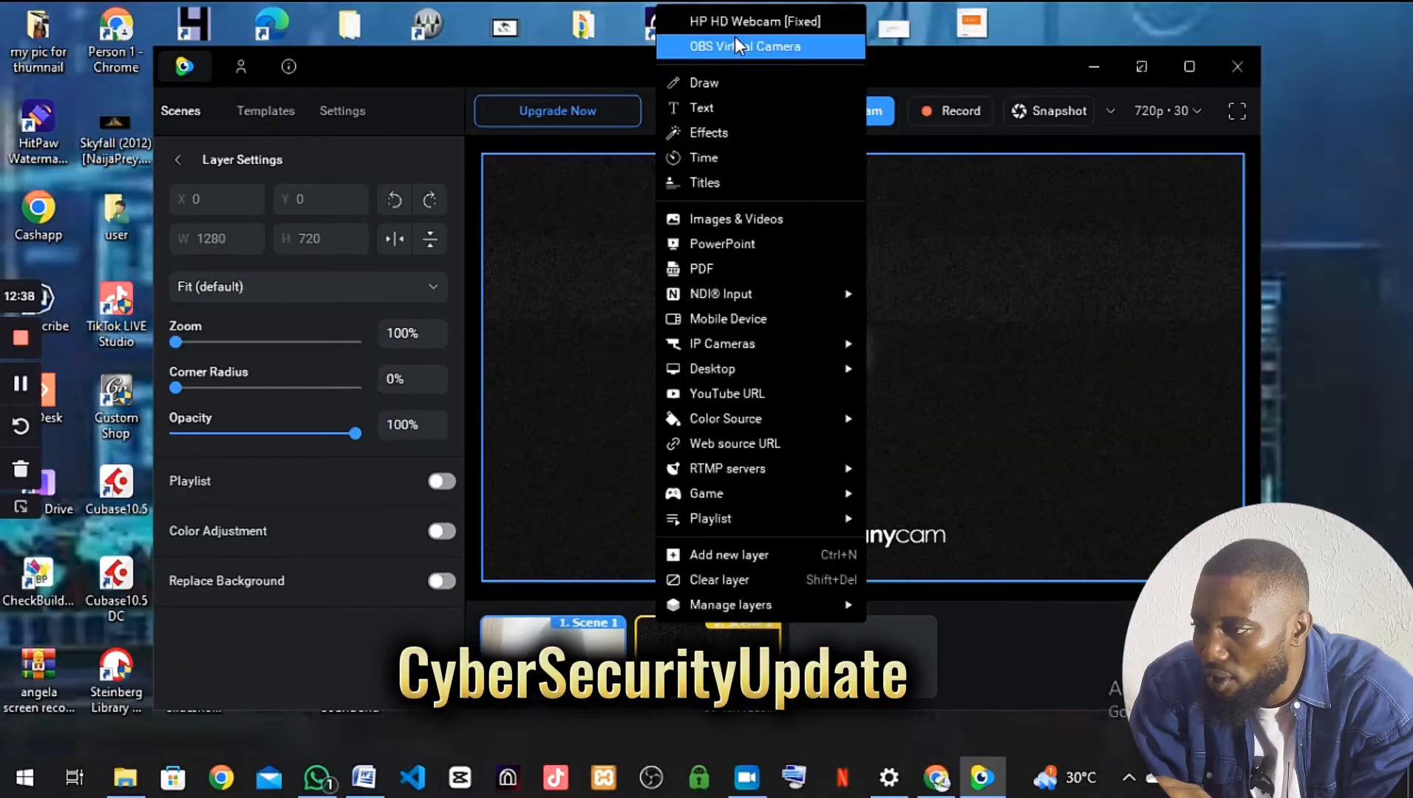
mouse_move(774, 469)
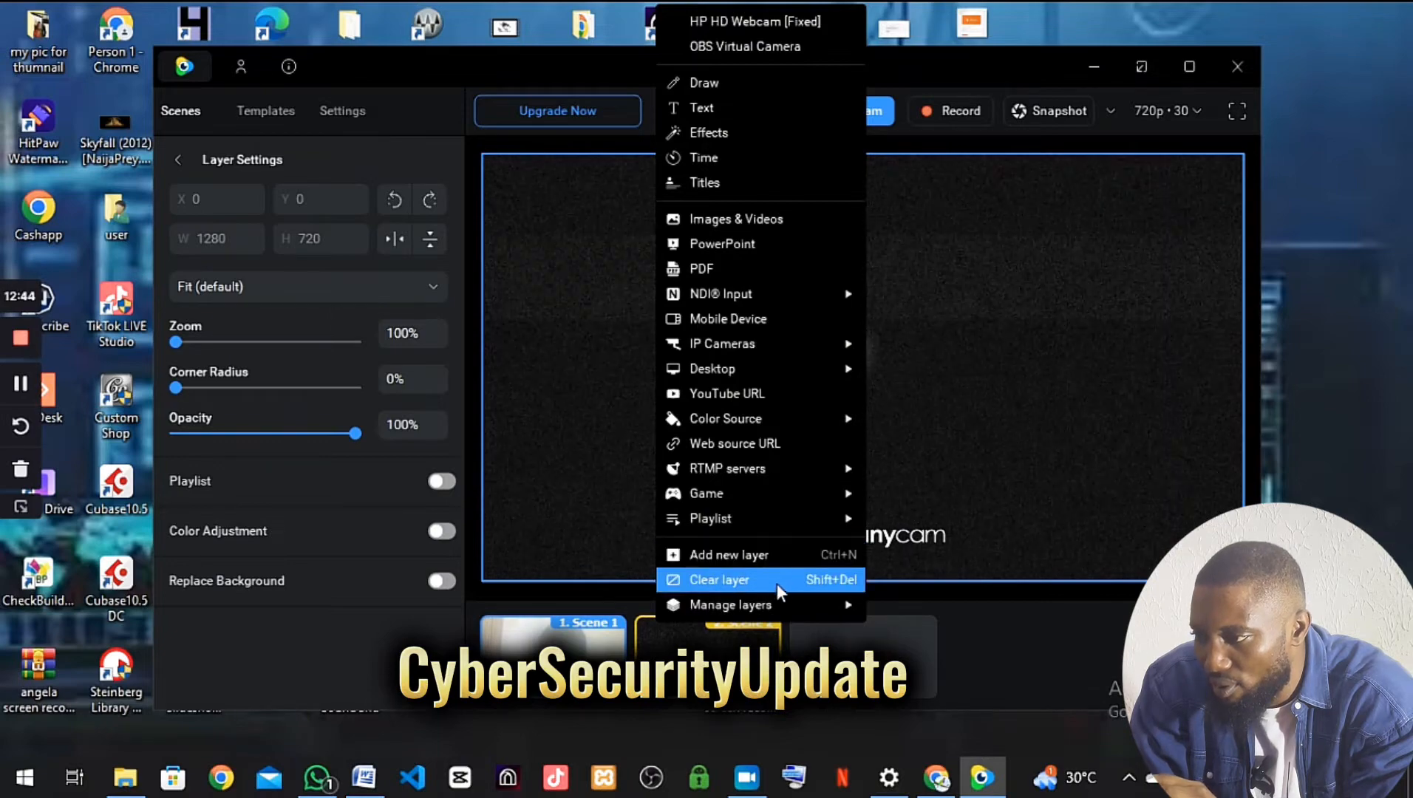
Clear the layer's current source and browse to Downloads in the Open dialog.
click(714, 580)
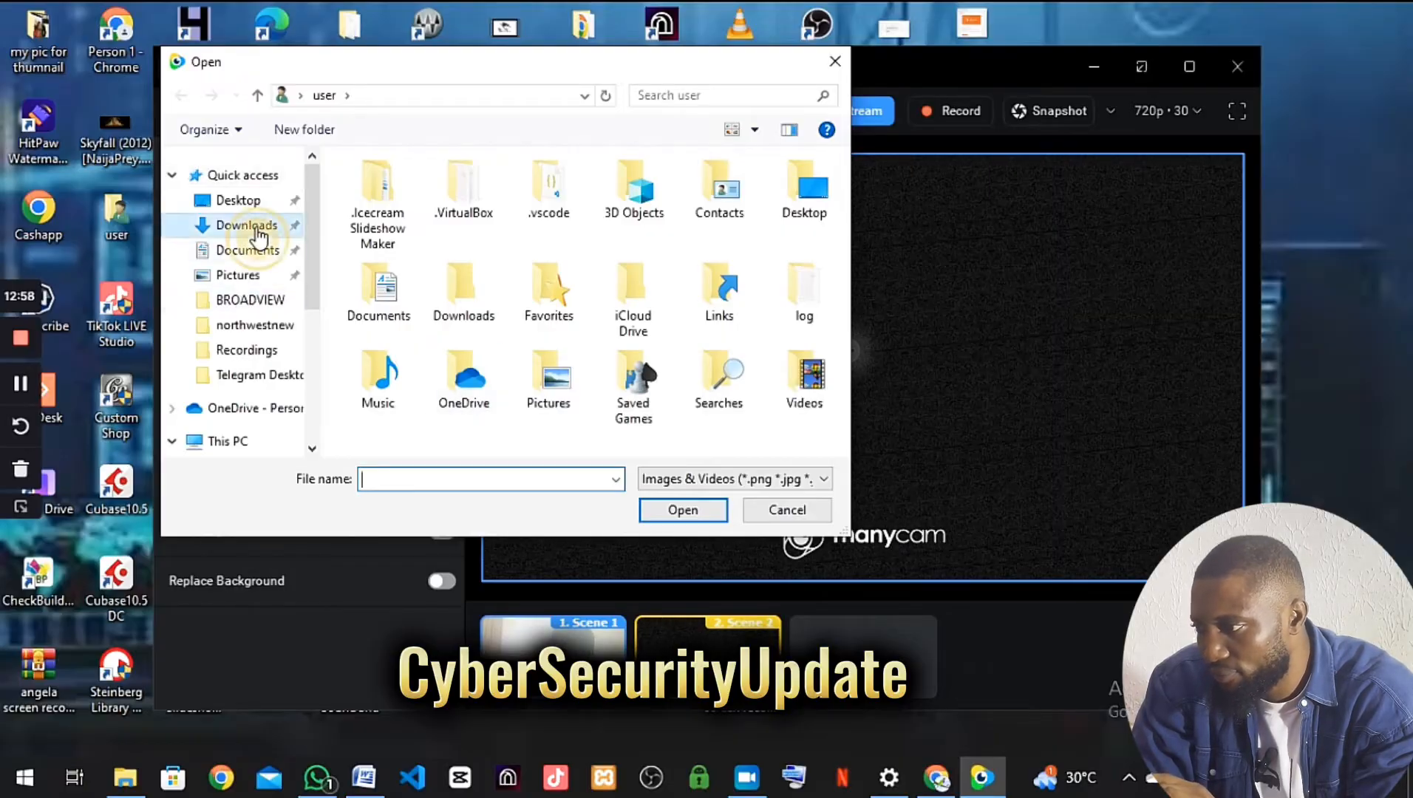
click(245, 224)
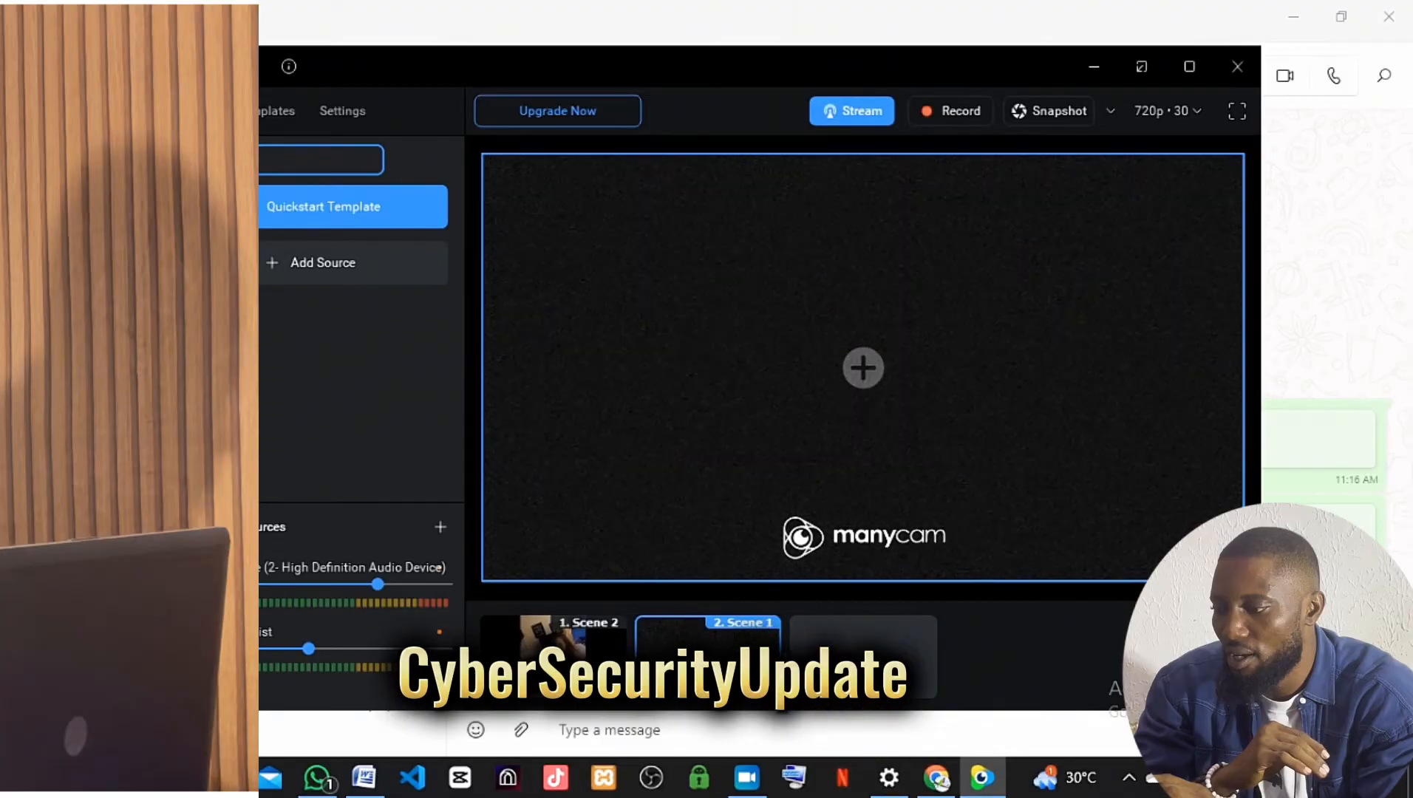
Set the empty layer's source to Images & Videos from the preview's source menu.
click(862, 368)
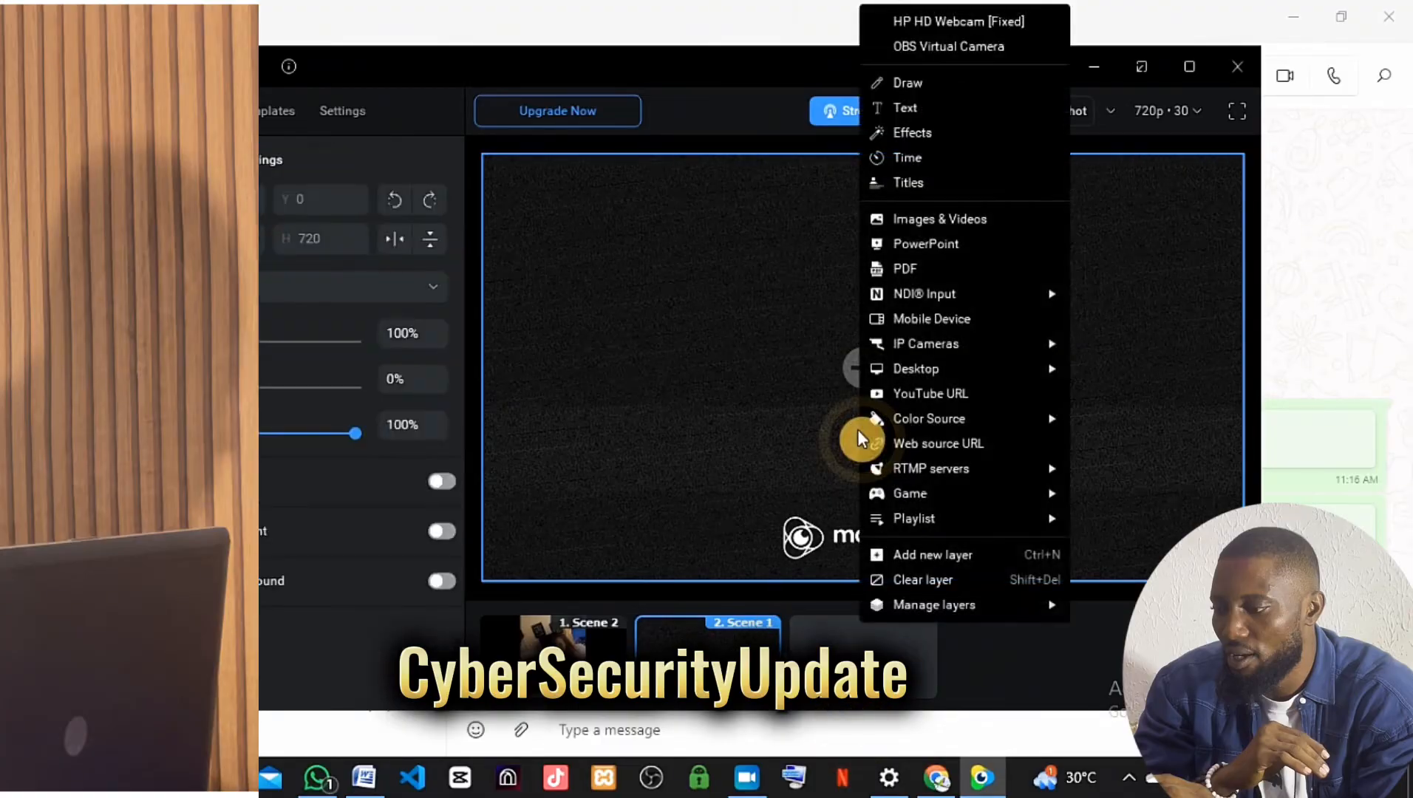
mouse_move(942, 605)
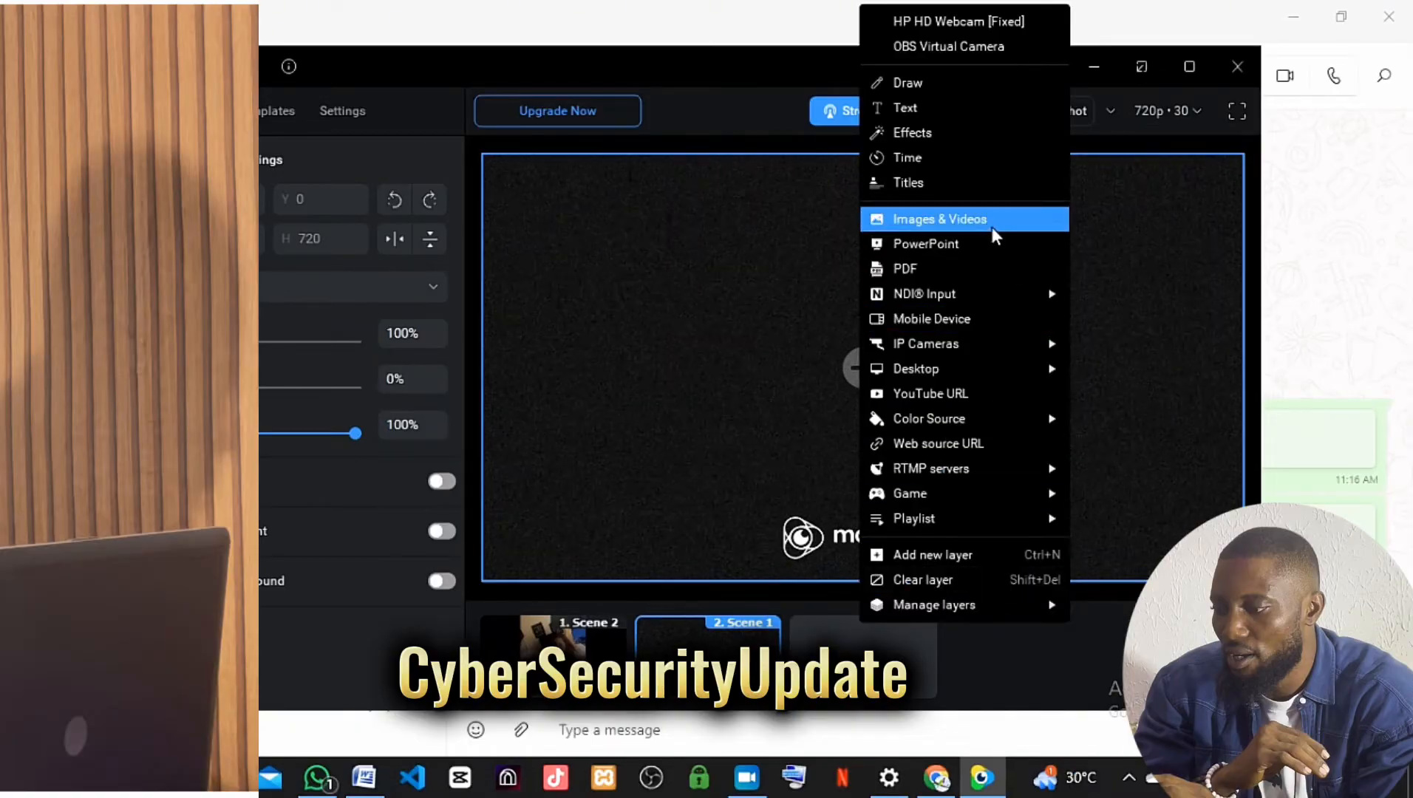
click(940, 219)
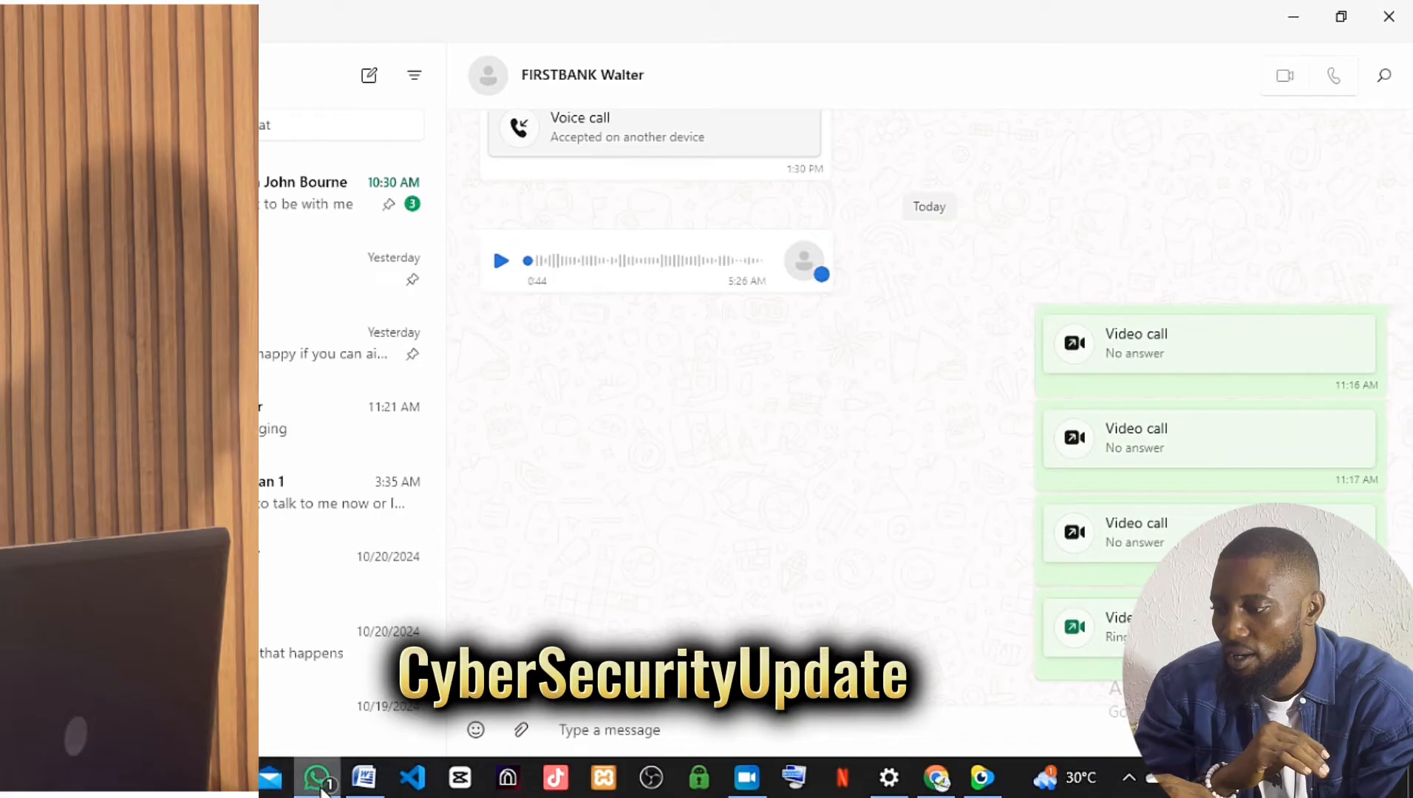
mouse_move(318, 777)
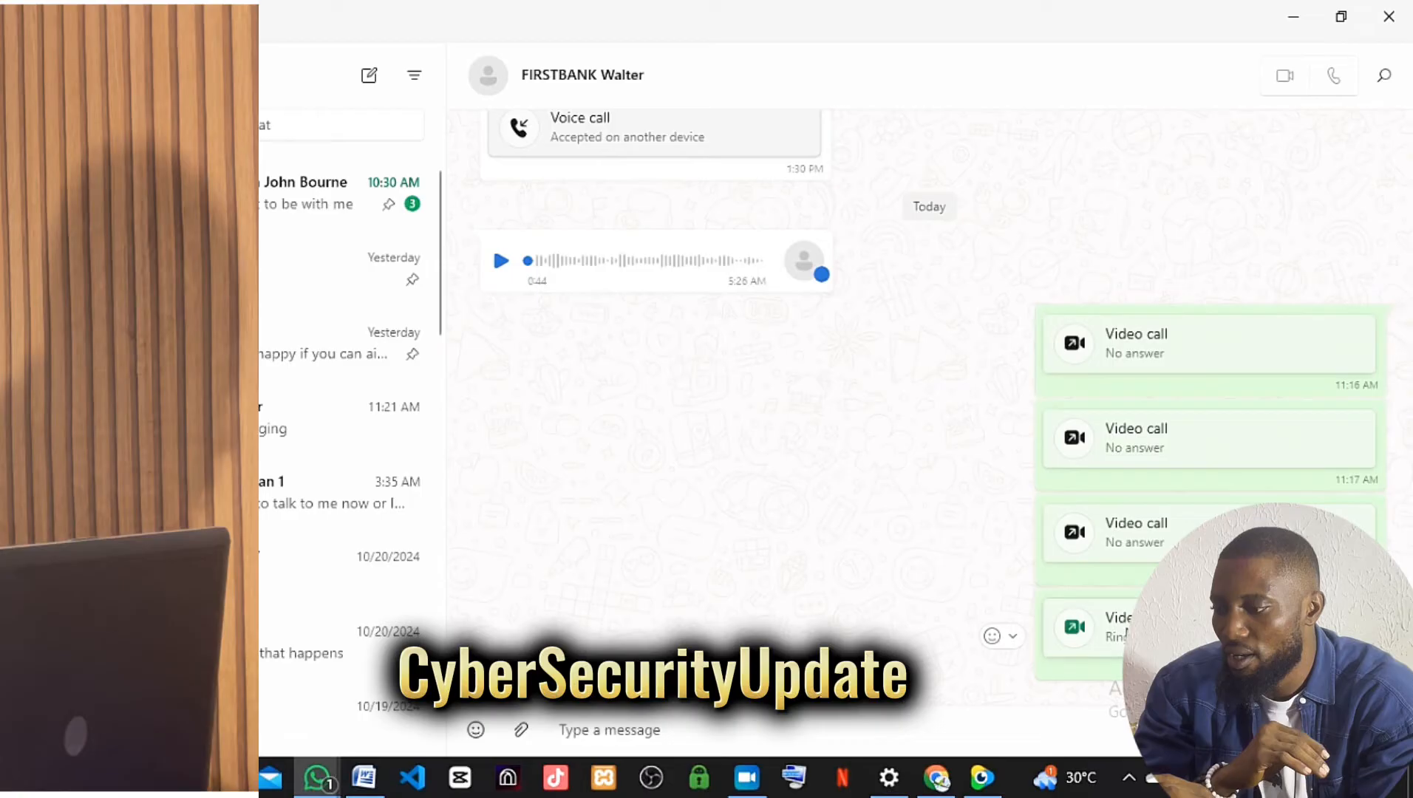
Start a WhatsApp video call with the contact and open the call's More options.
click(1284, 76)
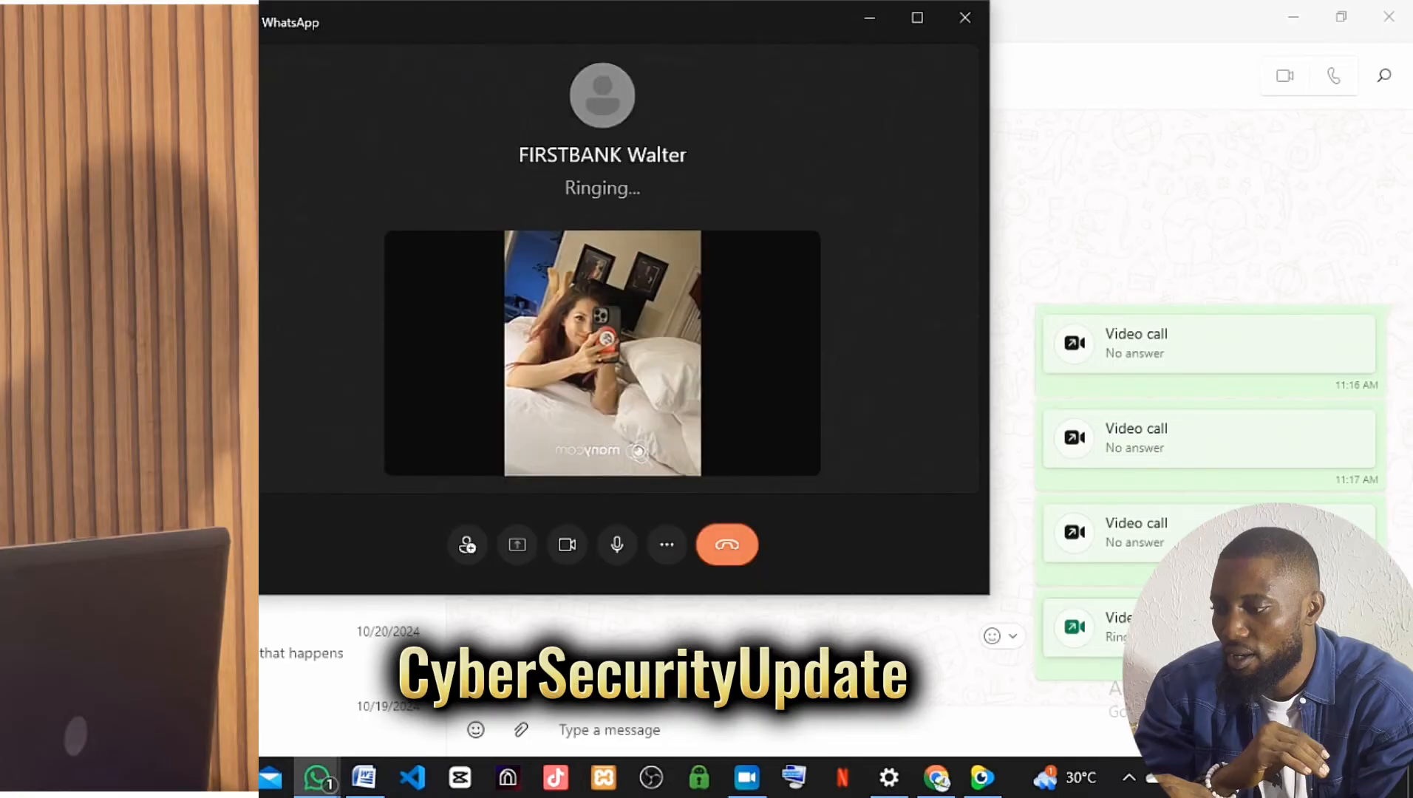
mouse_move(660, 574)
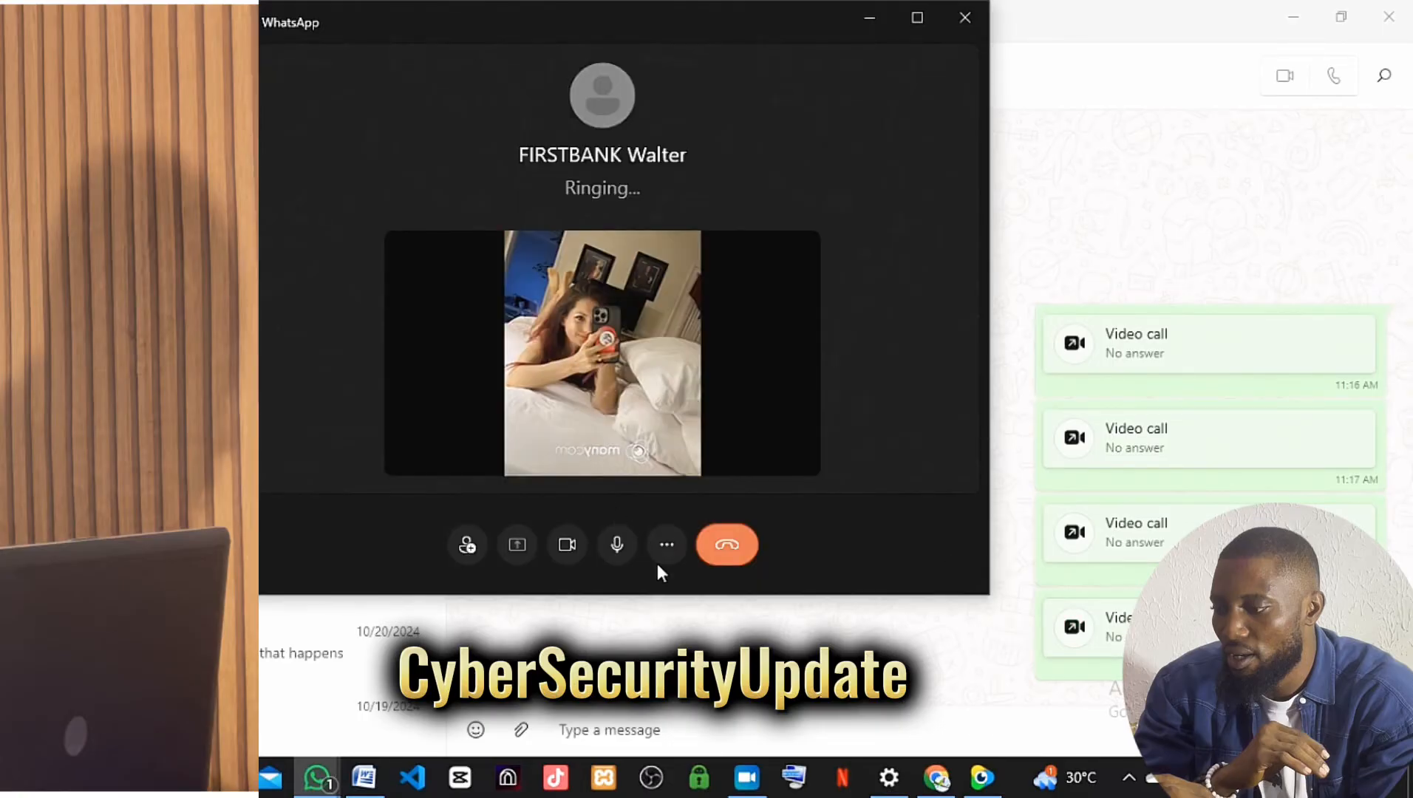
click(726, 545)
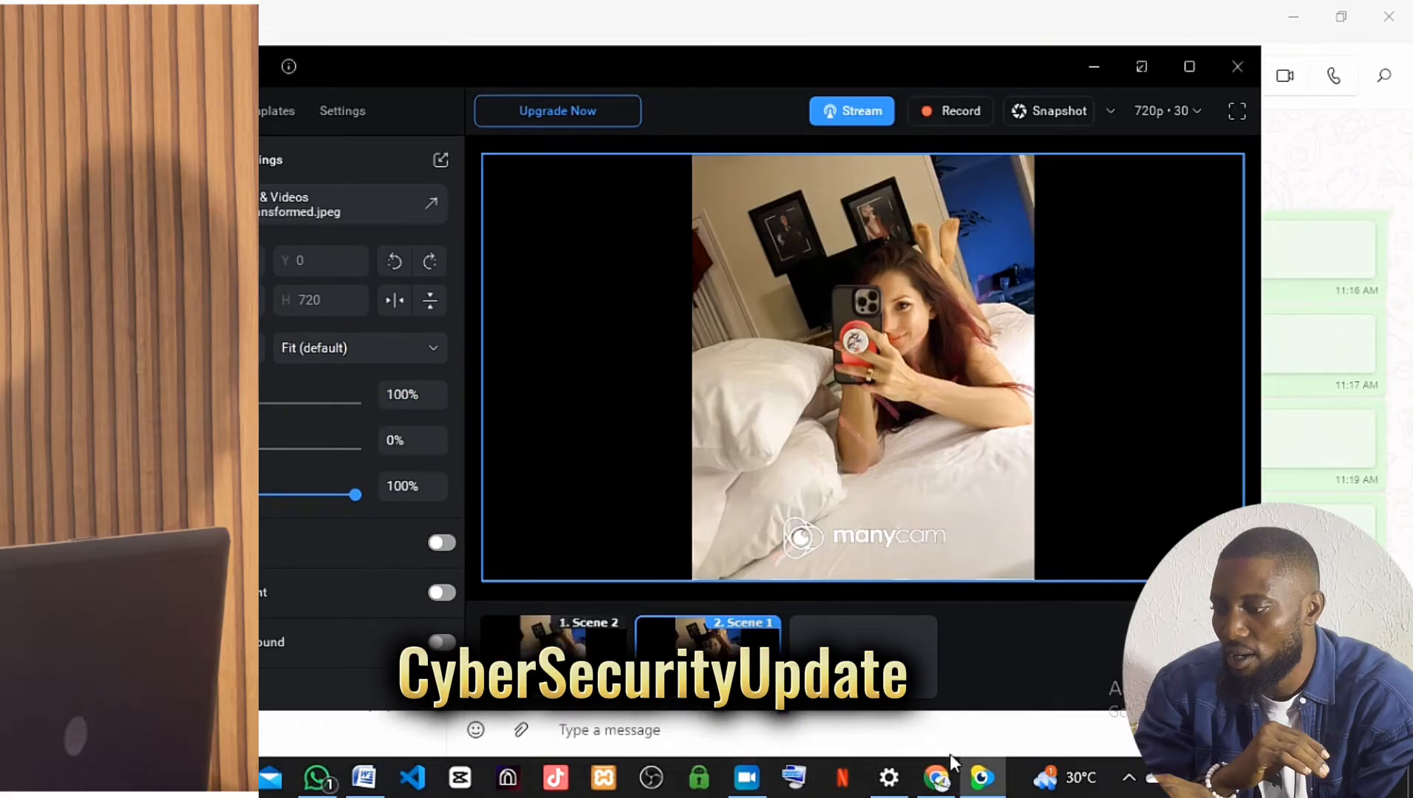
Check the loaded photo in ManyCam's preview, then switch windows via the taskbar.
click(317, 778)
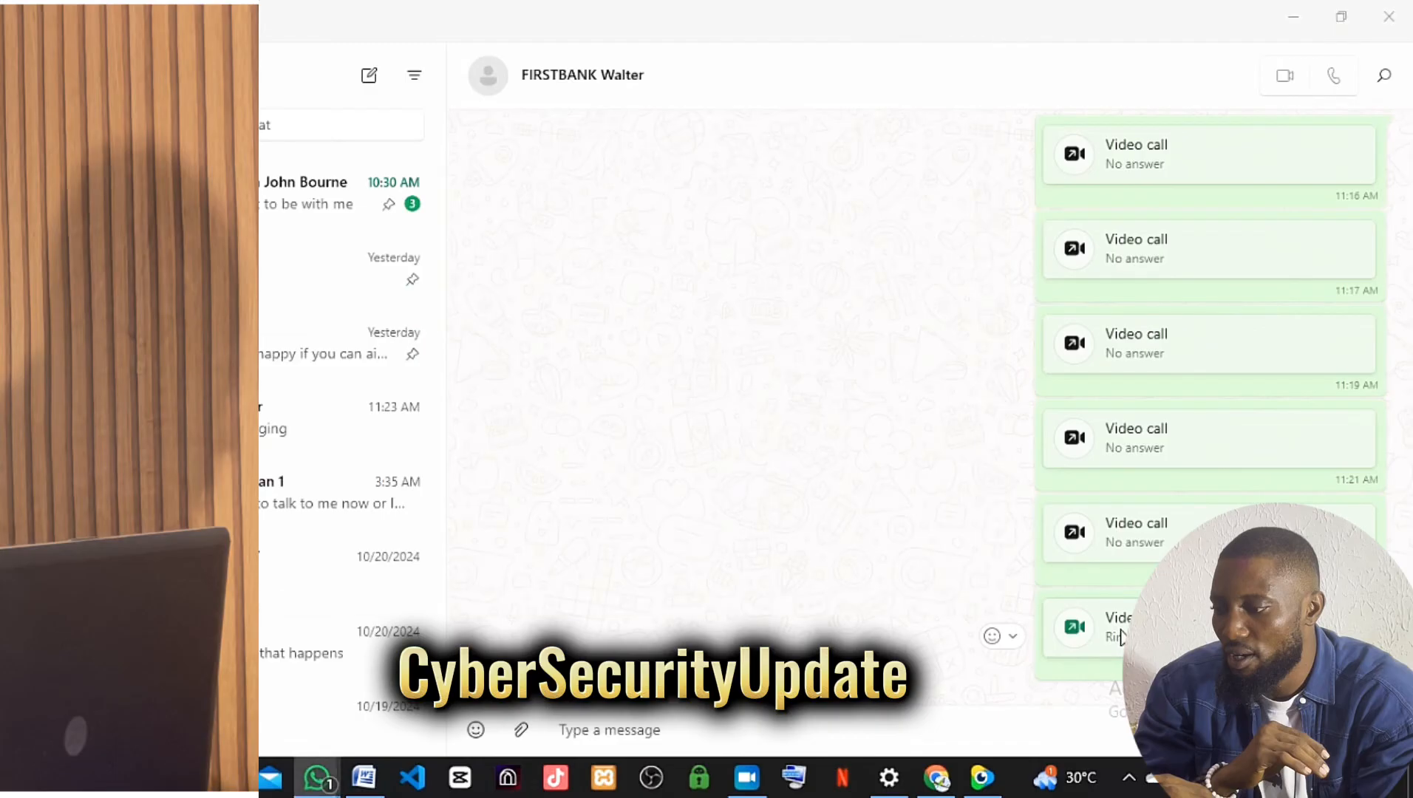
Place another video call to the contact and end it while it rings.
click(1286, 75)
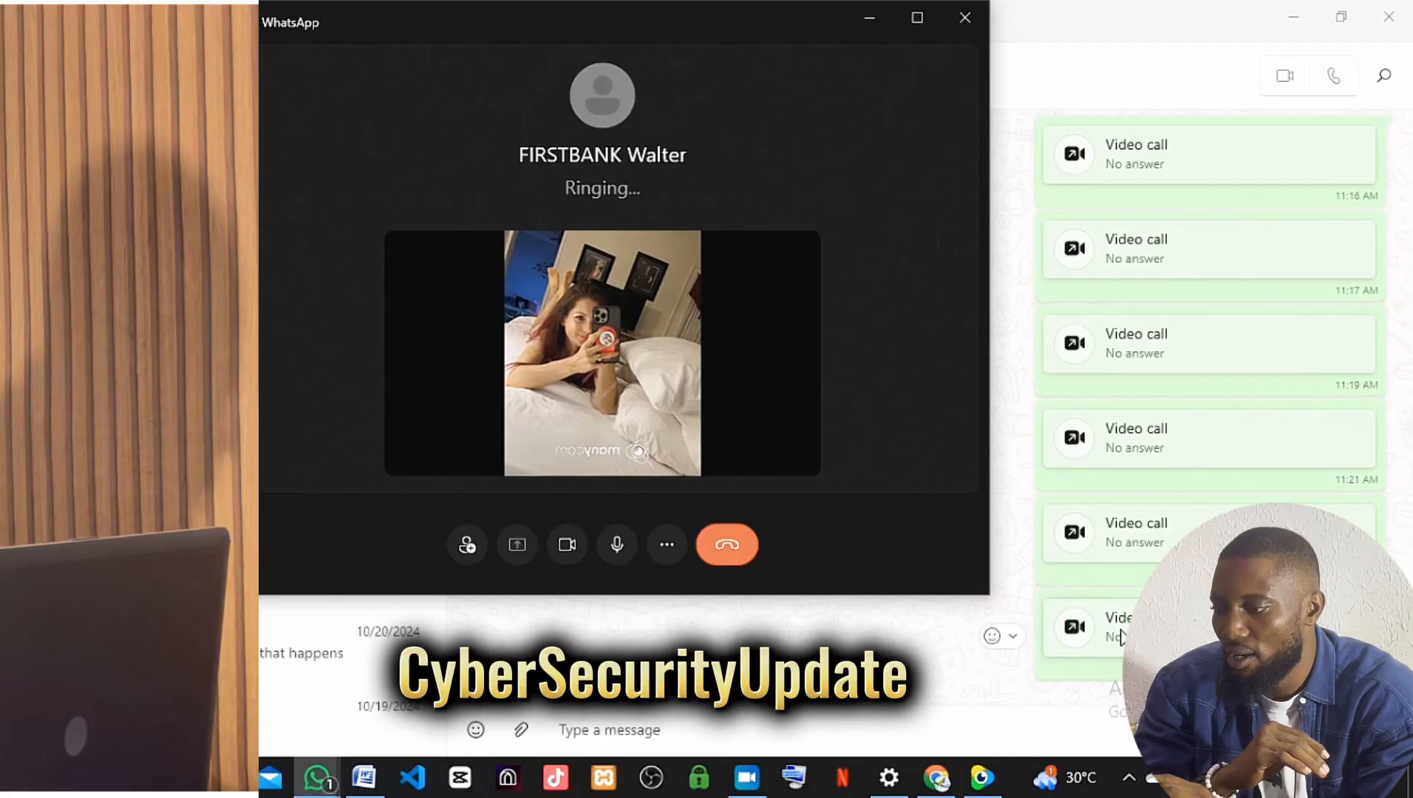
click(727, 545)
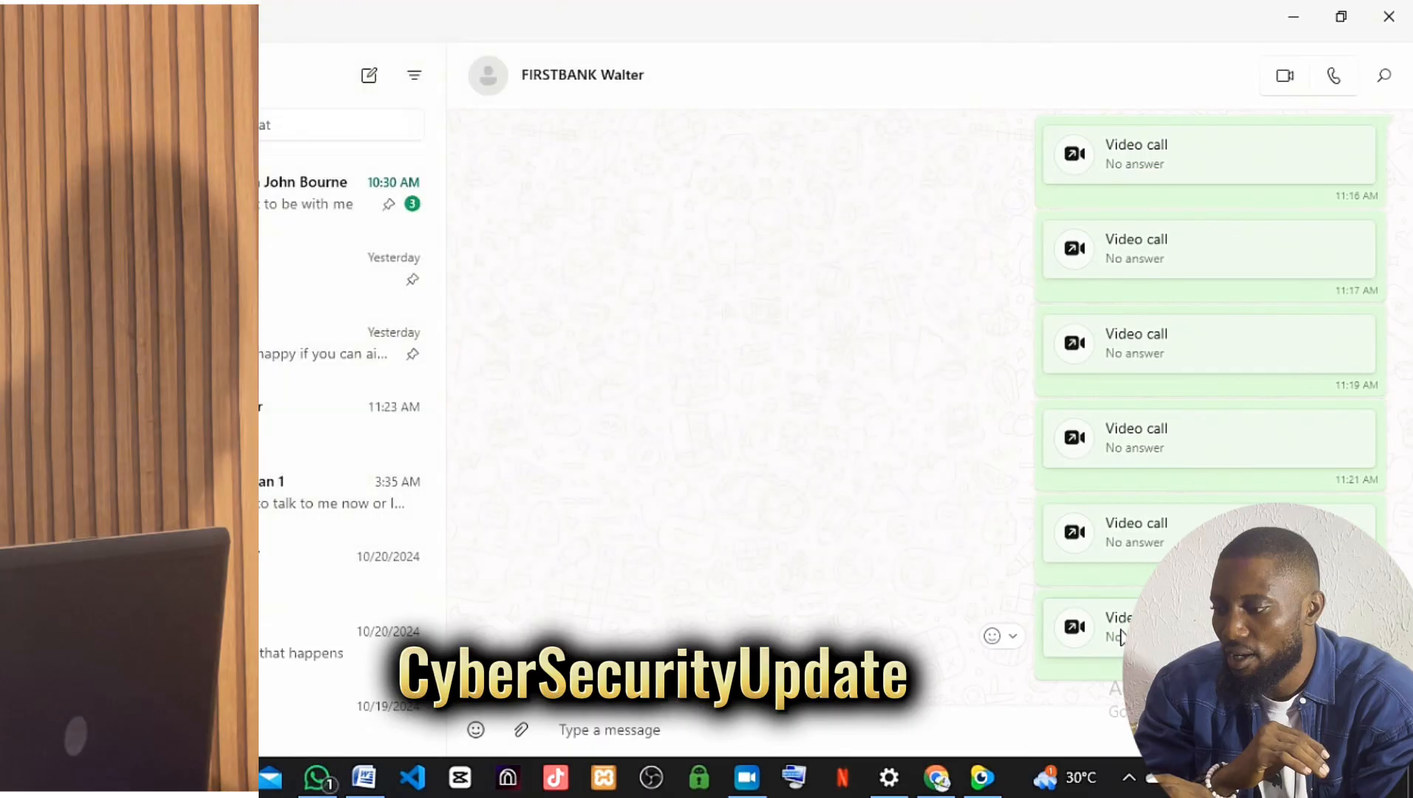